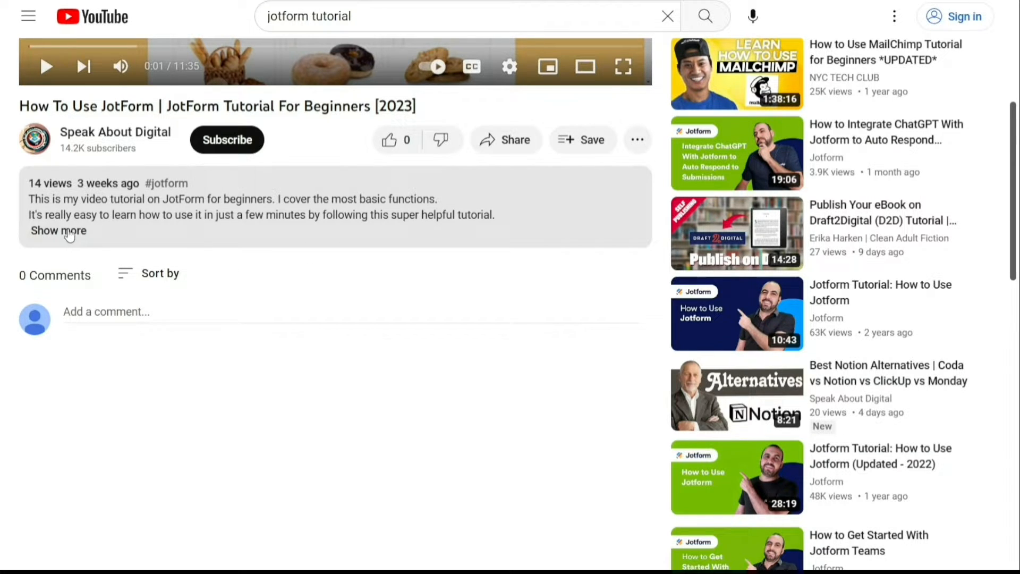
Step: Leave the YouTube tutorial video and head to Nitro's website login page
click(57, 230)
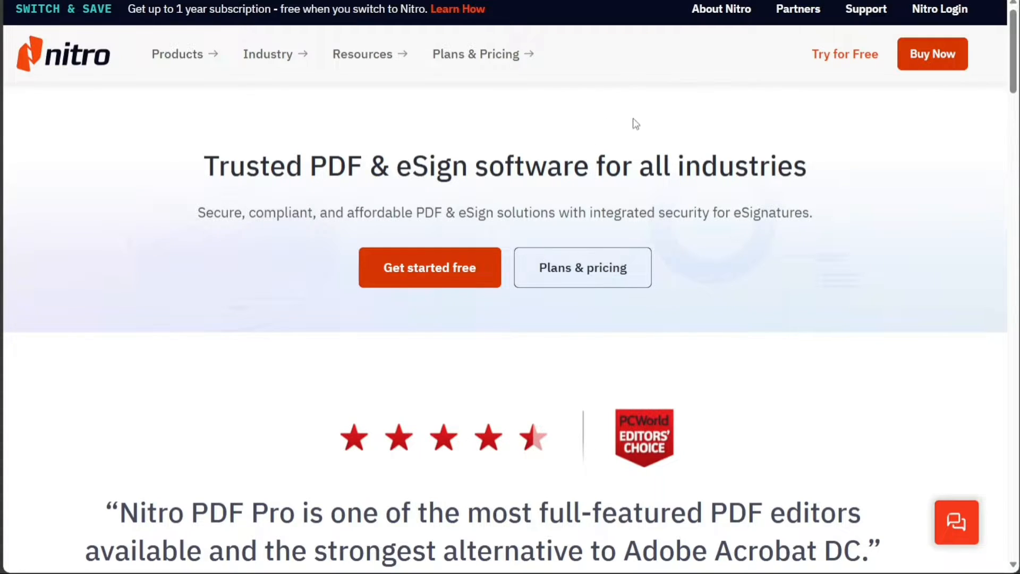
mouse_move(764, 156)
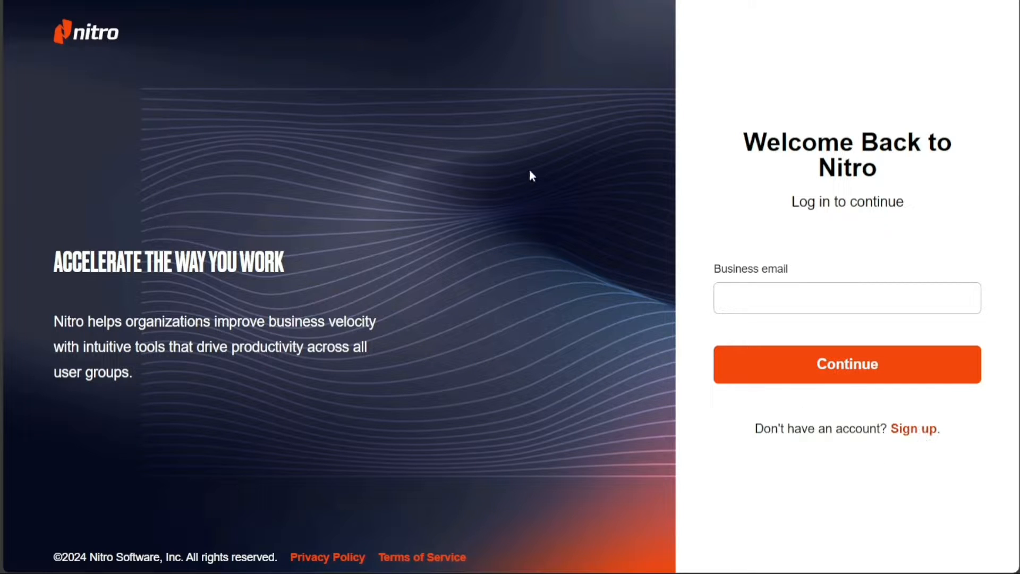
Step: Choose creating a new account and start entering the trial sign-up email
click(913, 428)
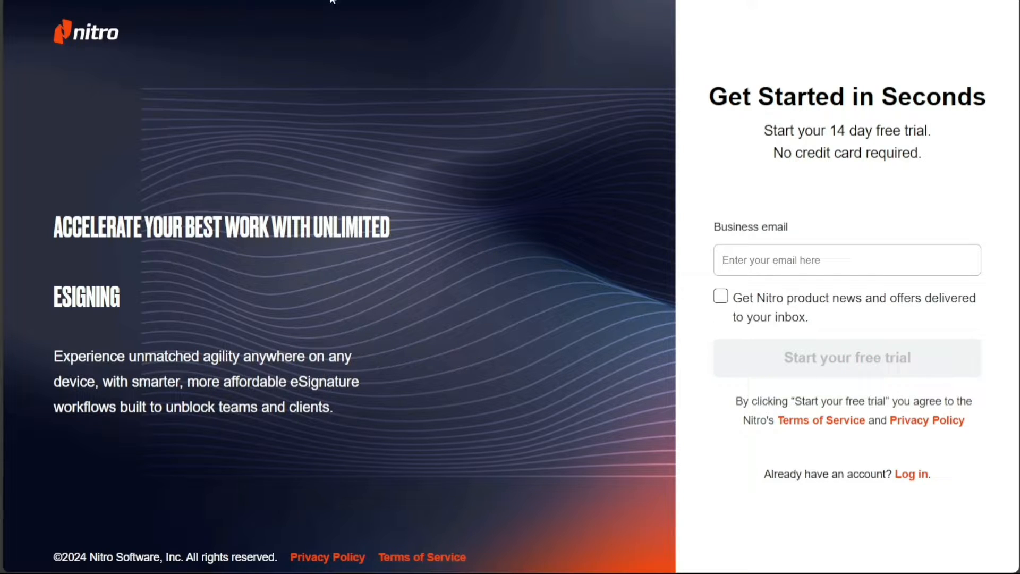
click(847, 359)
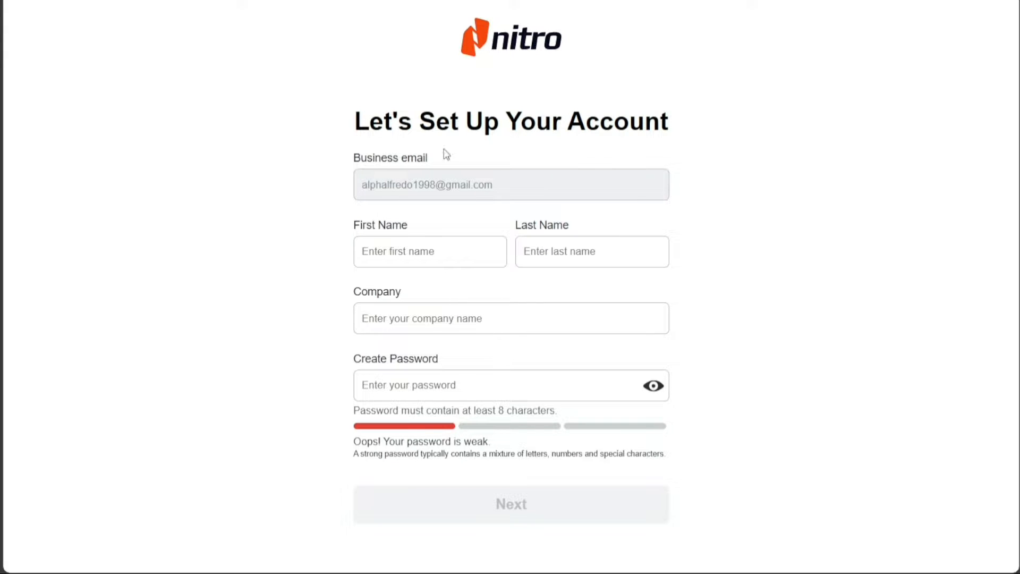
mouse_move(565, 277)
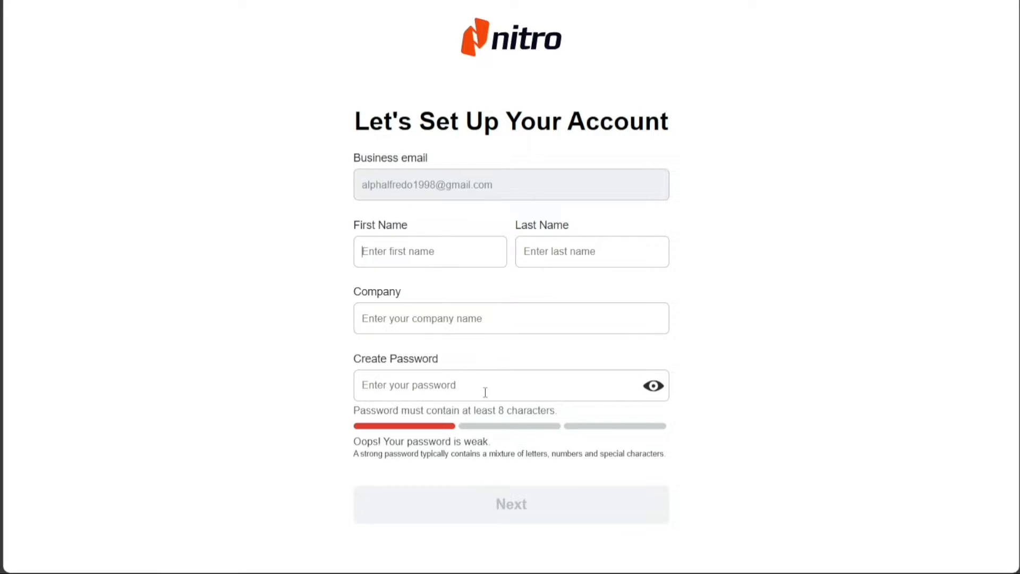
mouse_move(591, 289)
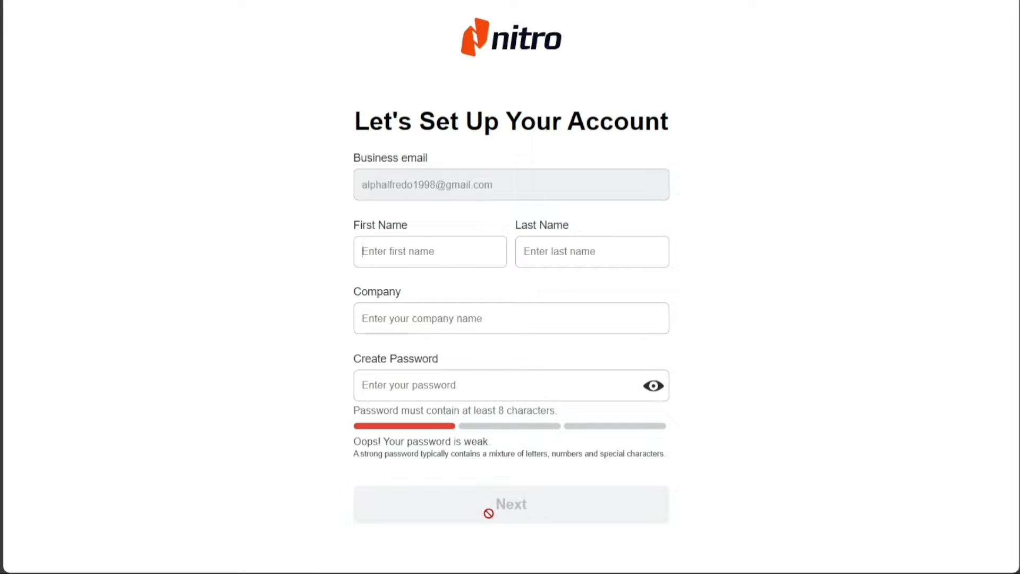
mouse_move(511, 513)
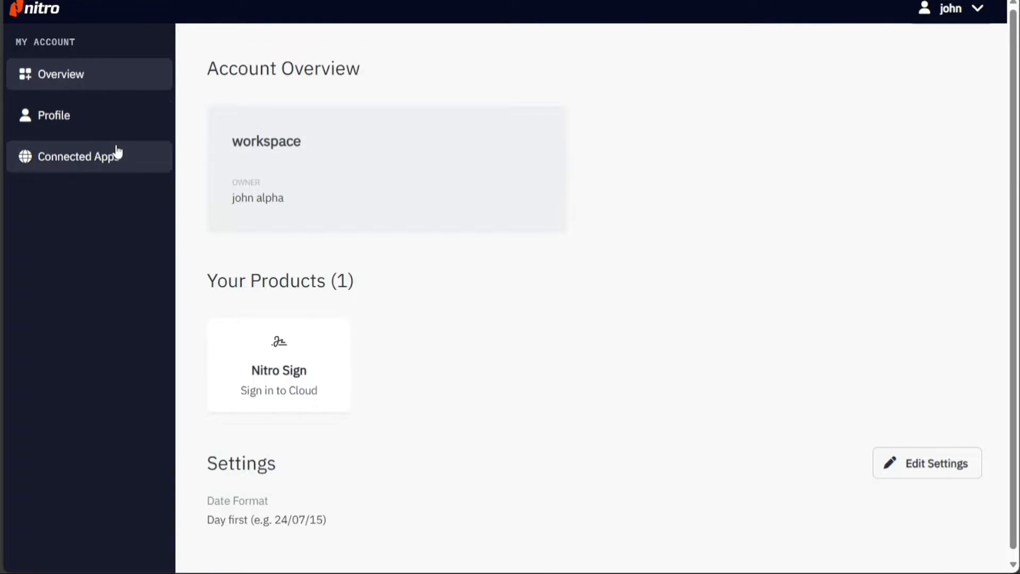
mouse_move(73, 142)
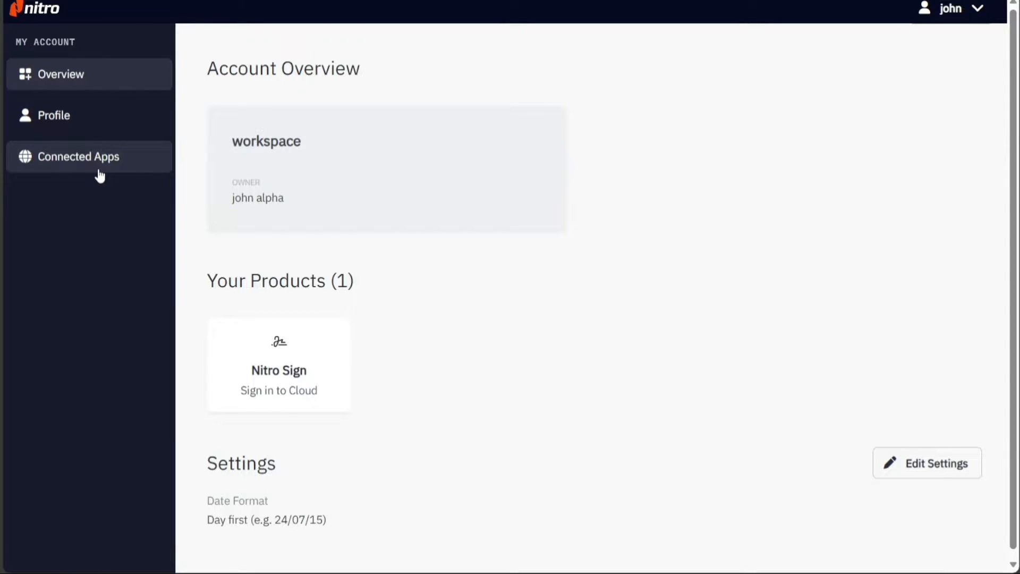
mouse_move(396, 83)
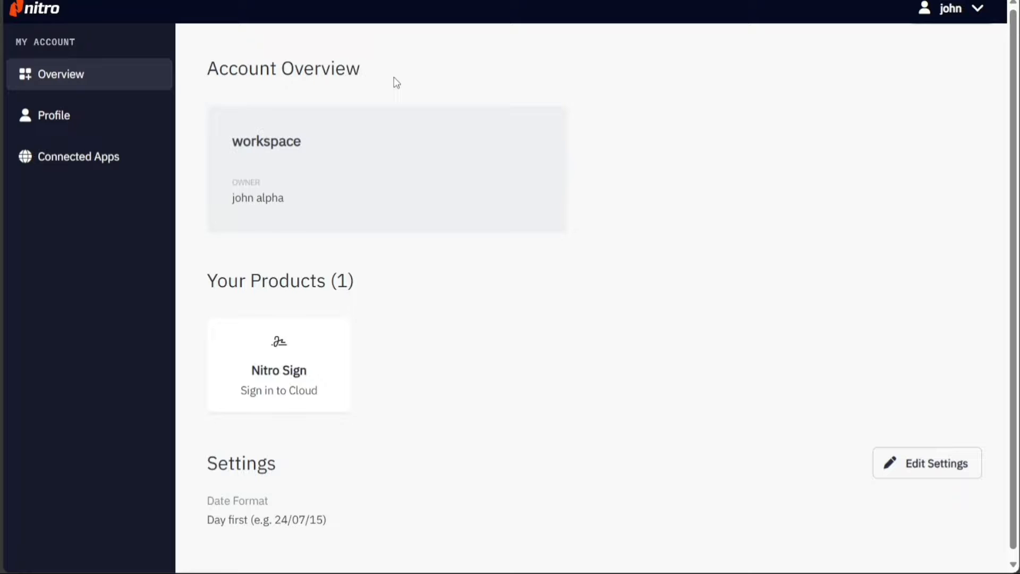
mouse_move(221, 110)
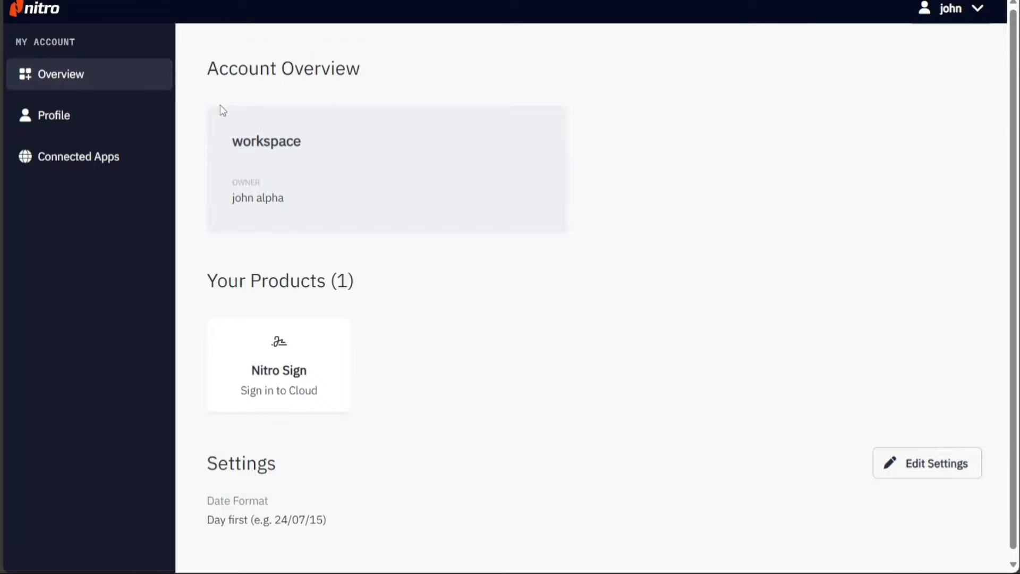
mouse_move(242, 364)
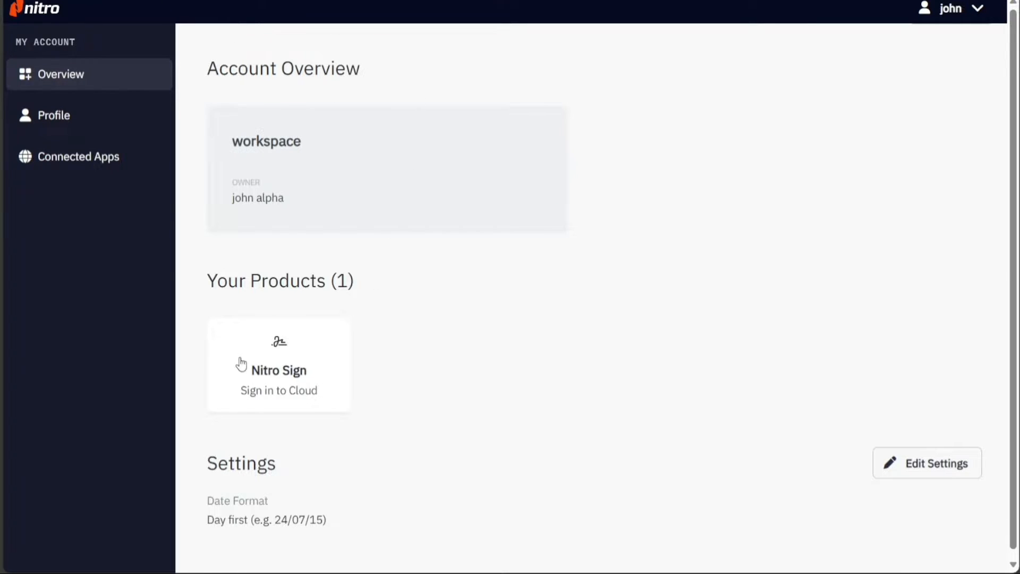
mouse_move(288, 314)
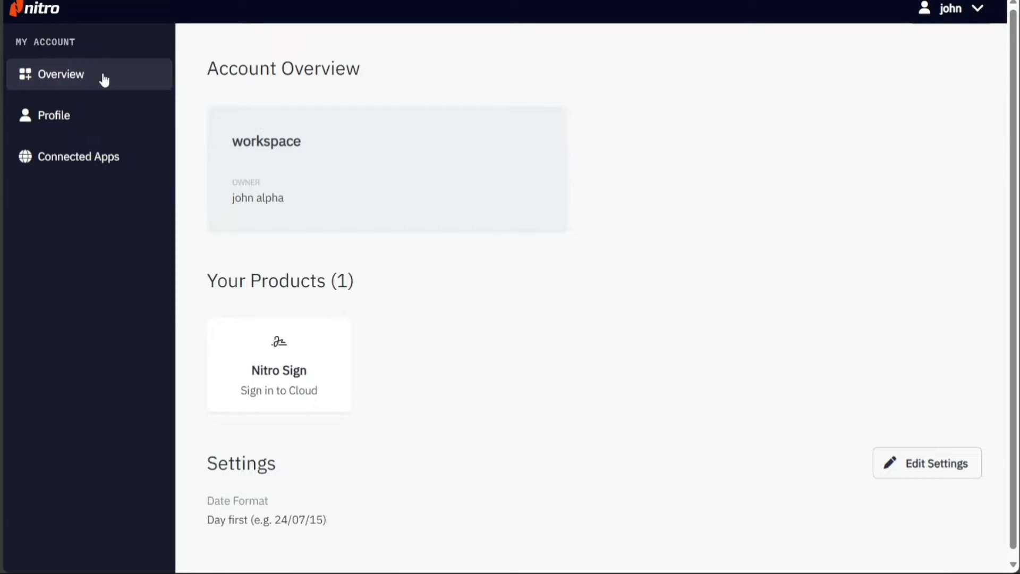
mouse_move(389, 318)
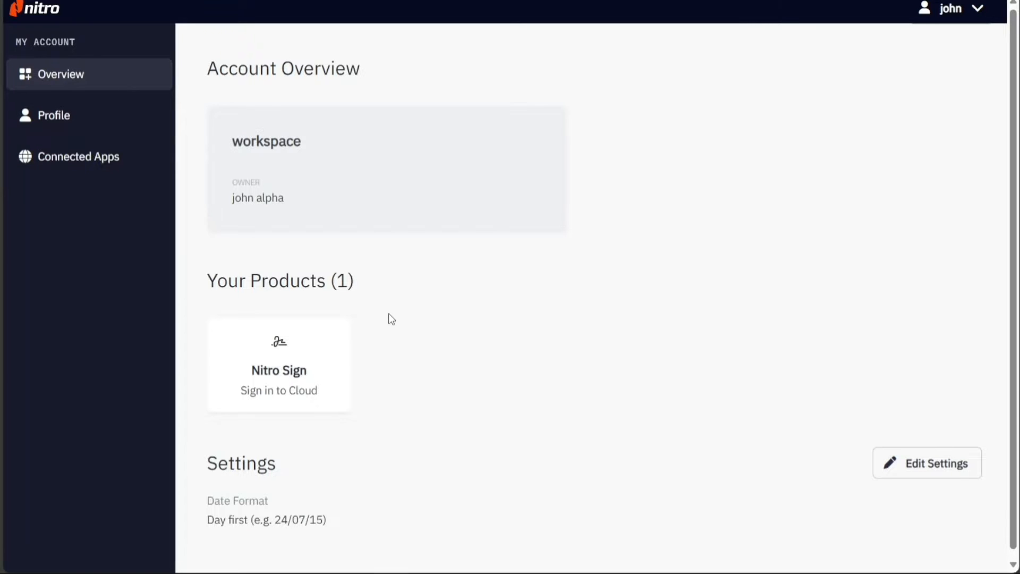
mouse_move(242, 375)
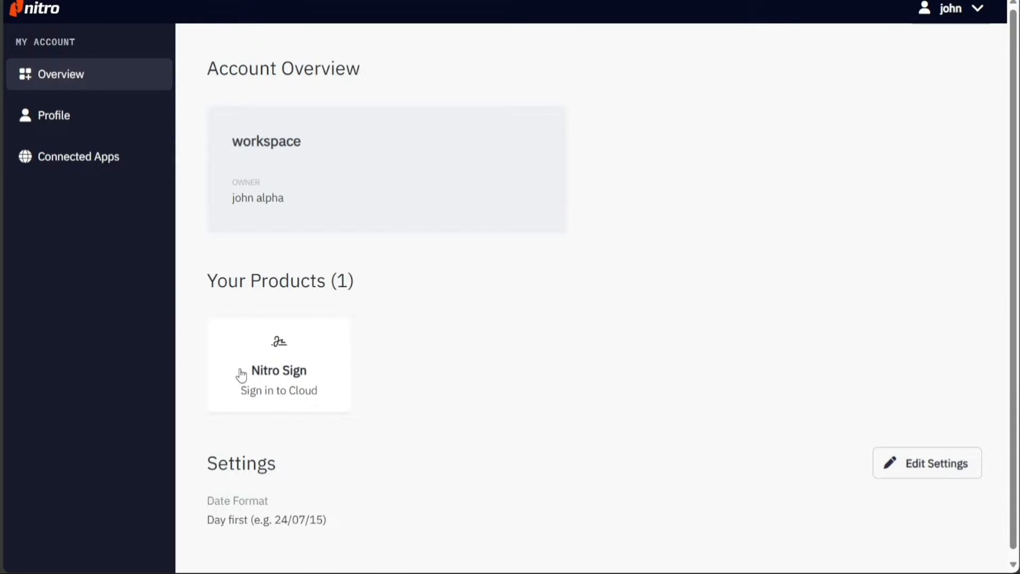
mouse_move(422, 72)
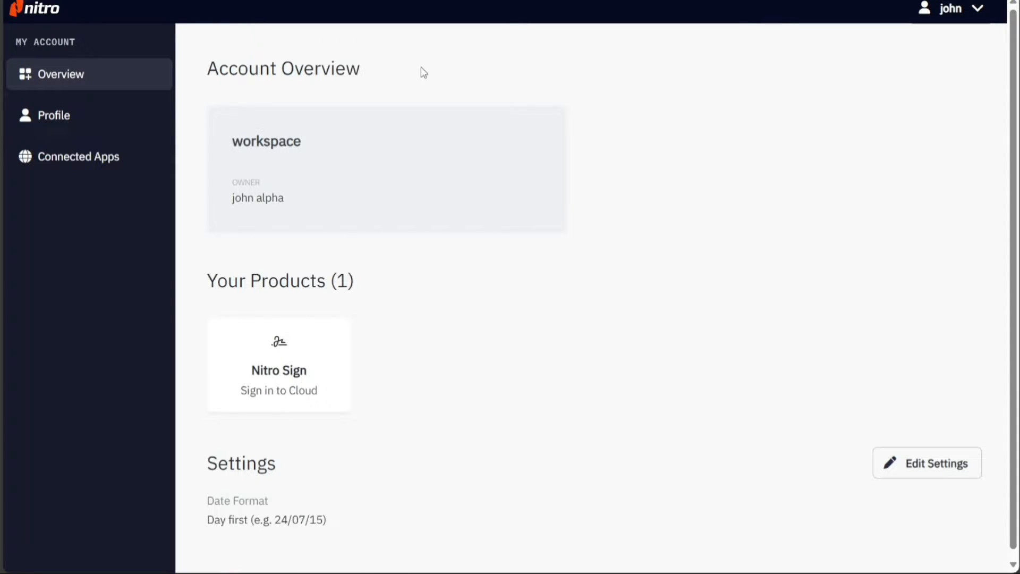
Step: Launch Nitro Sign from the account's products to reach the trial home dashboard
click(278, 365)
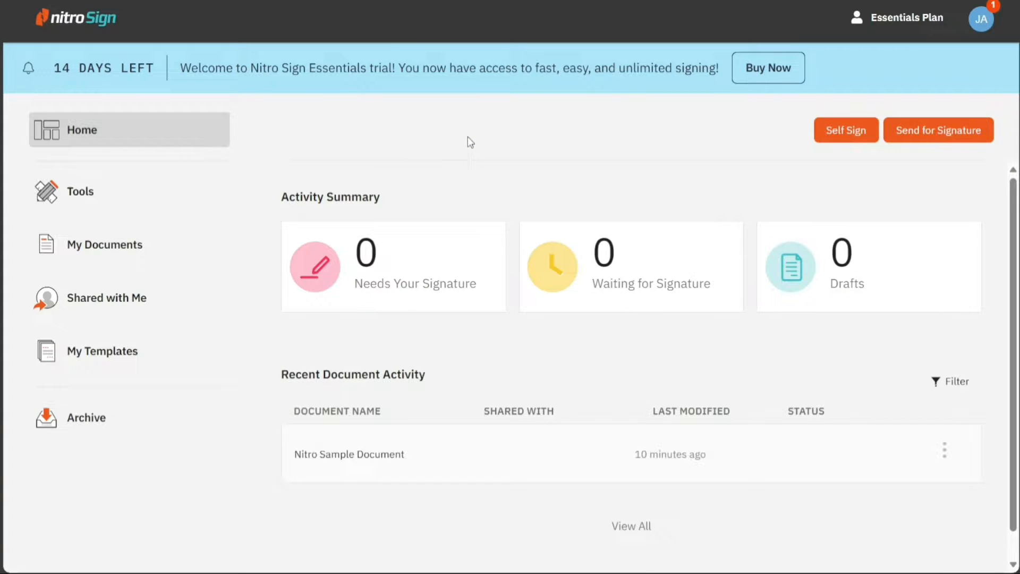
mouse_move(189, 142)
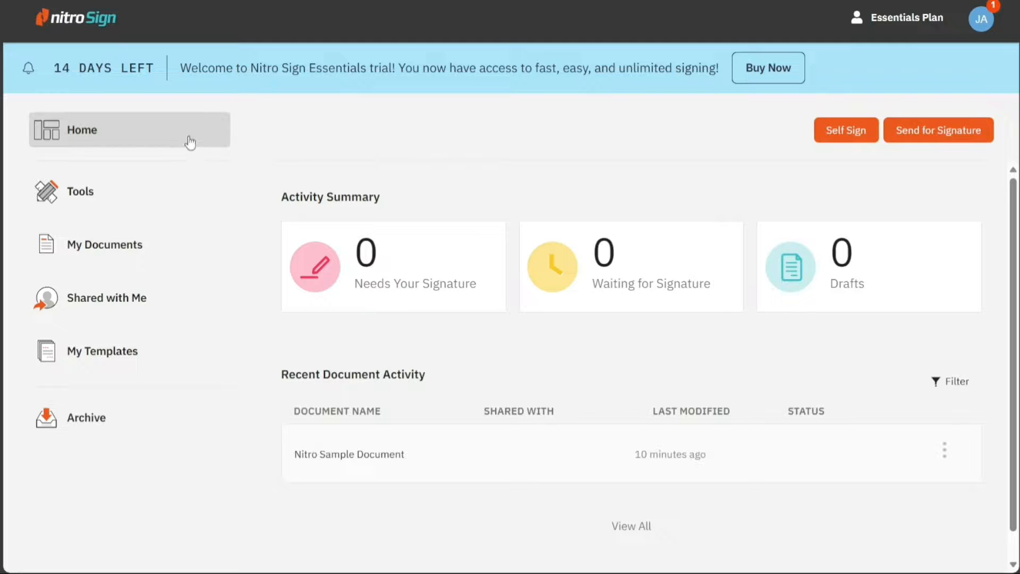
mouse_move(320, 138)
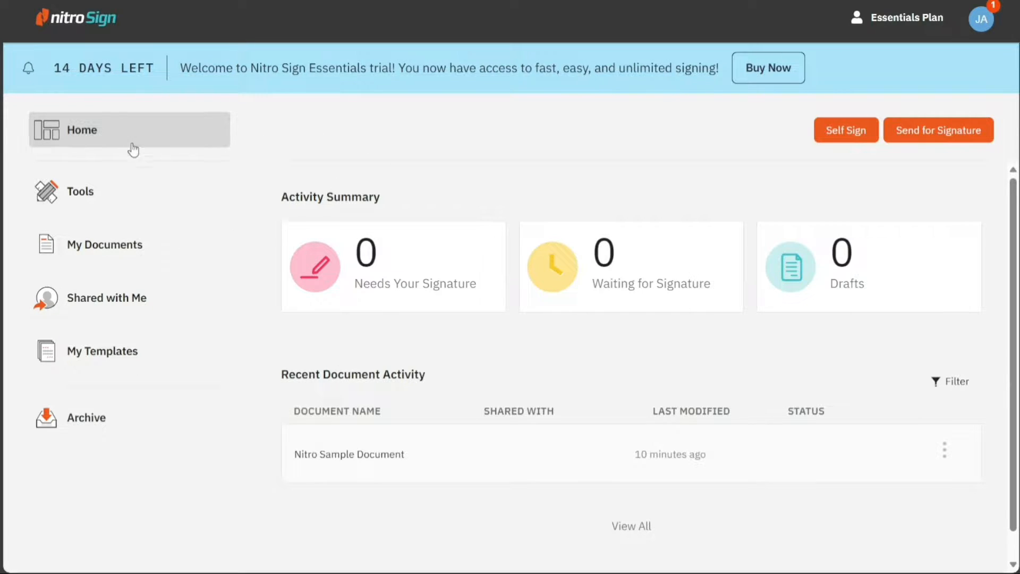
mouse_move(127, 251)
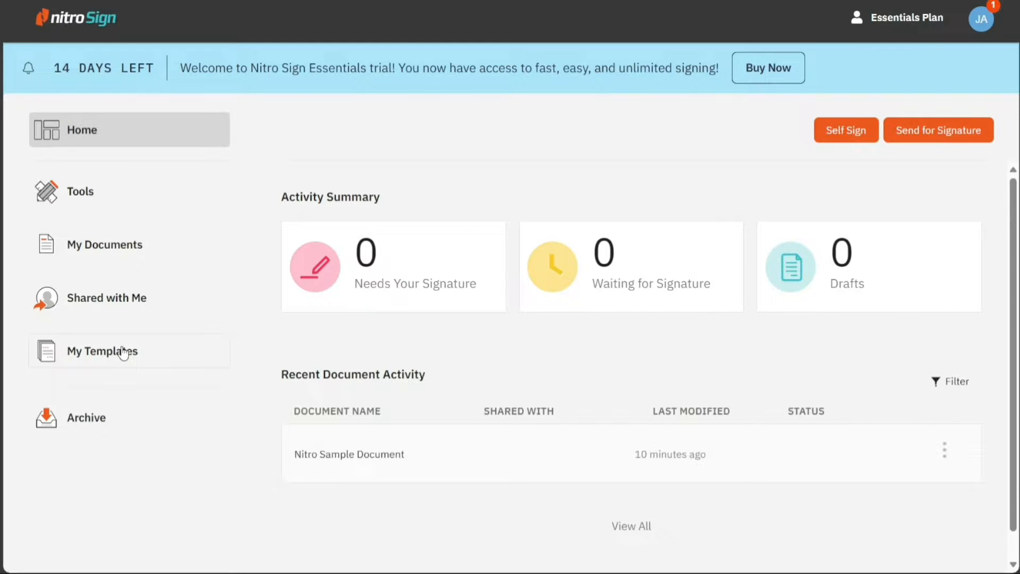
mouse_move(107, 419)
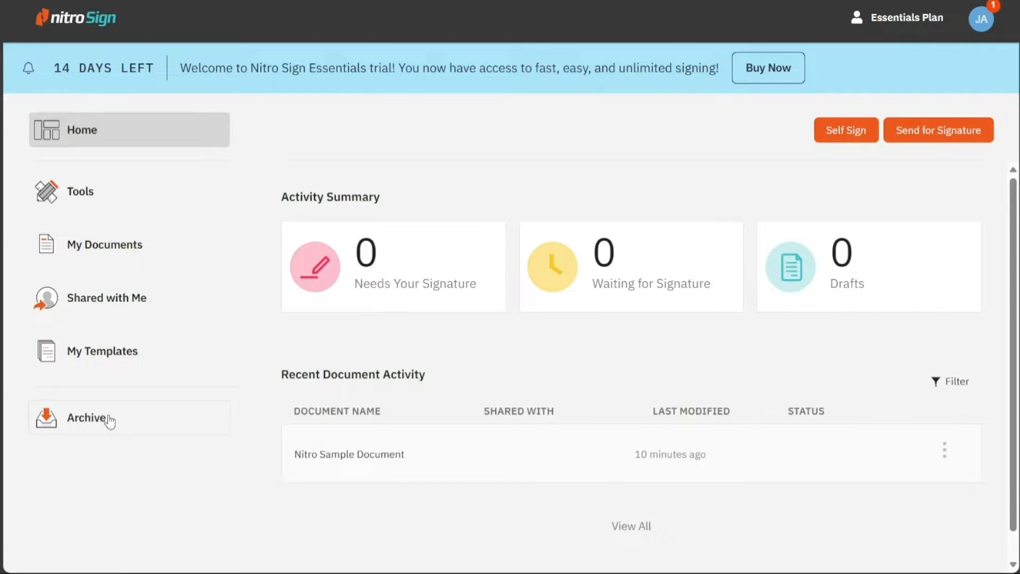
mouse_move(344, 178)
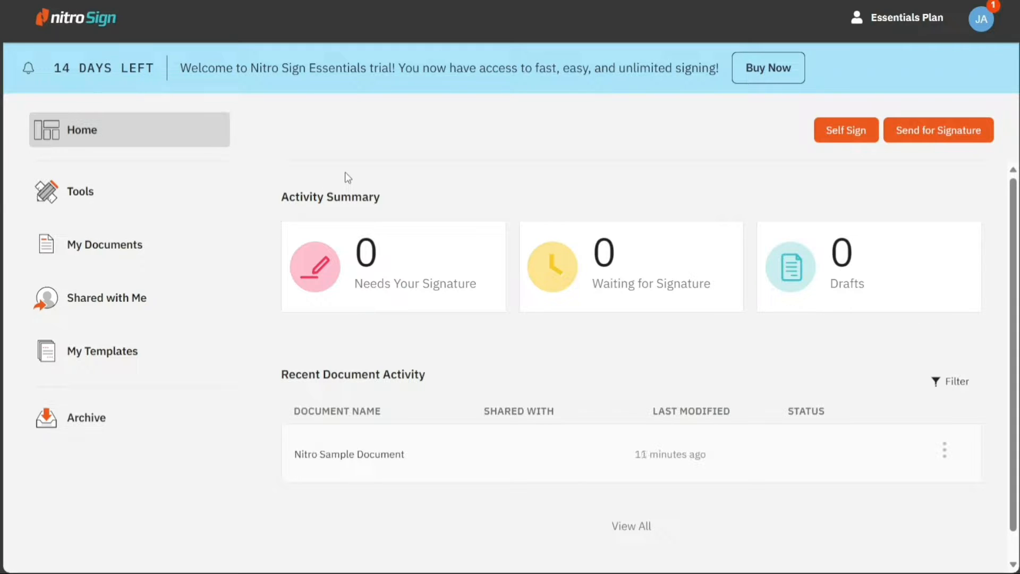
mouse_move(496, 182)
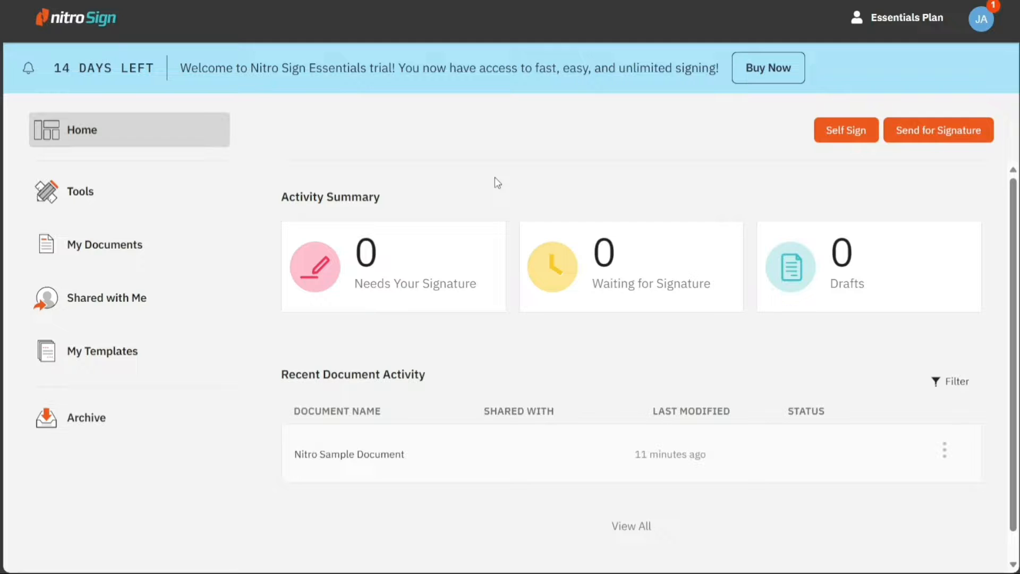
mouse_move(662, 278)
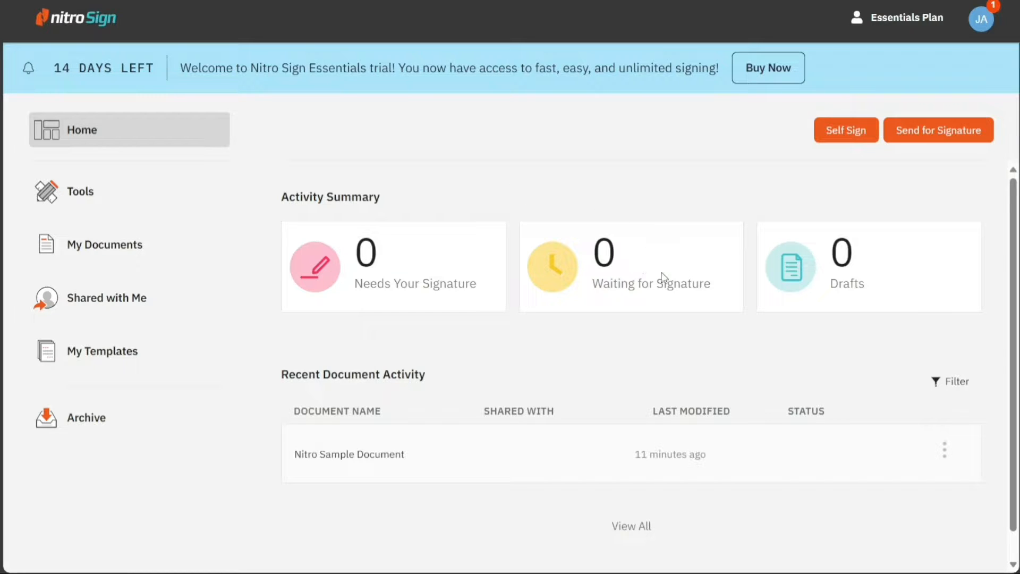
mouse_move(590, 233)
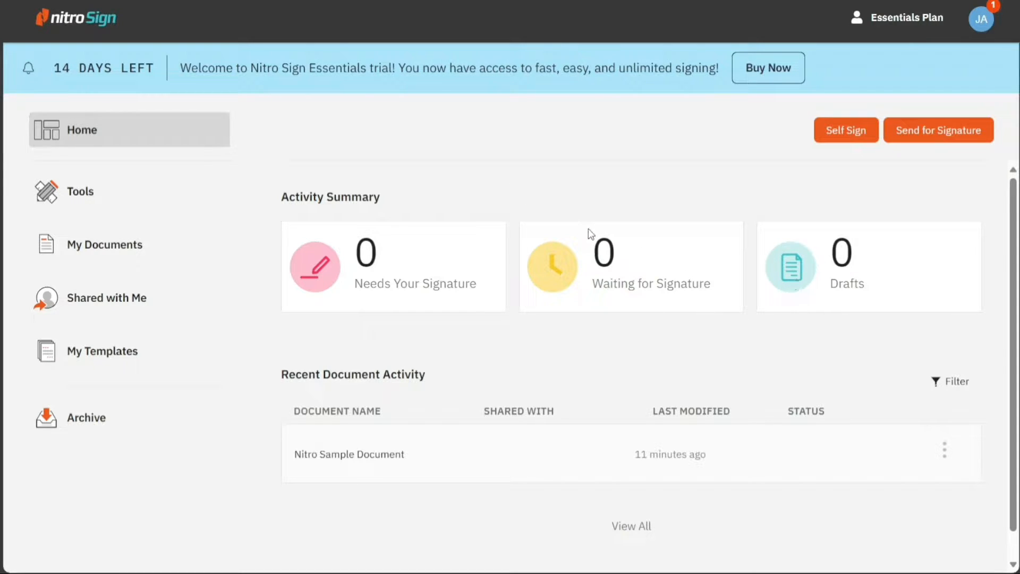
mouse_move(551, 170)
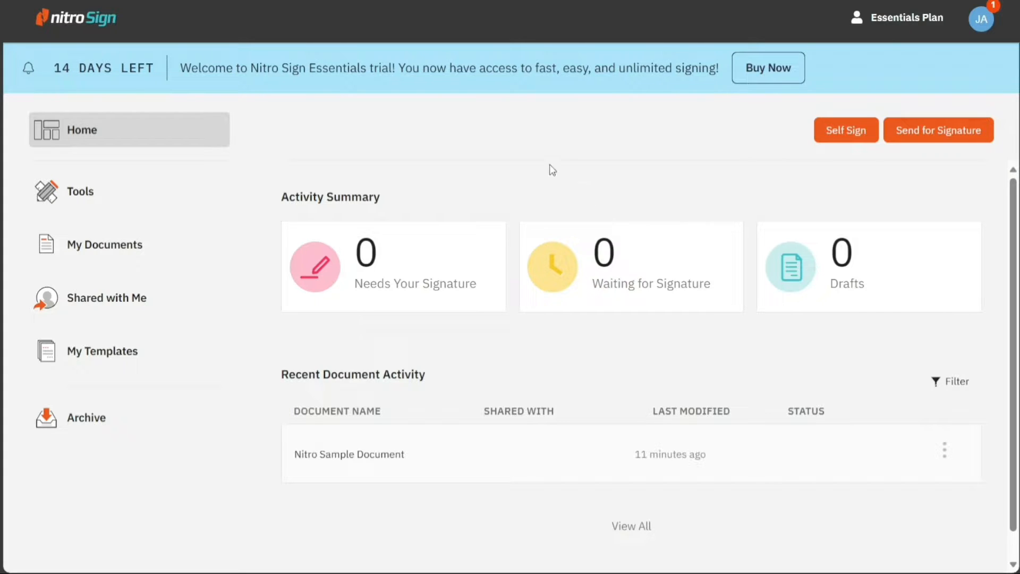
mouse_move(543, 127)
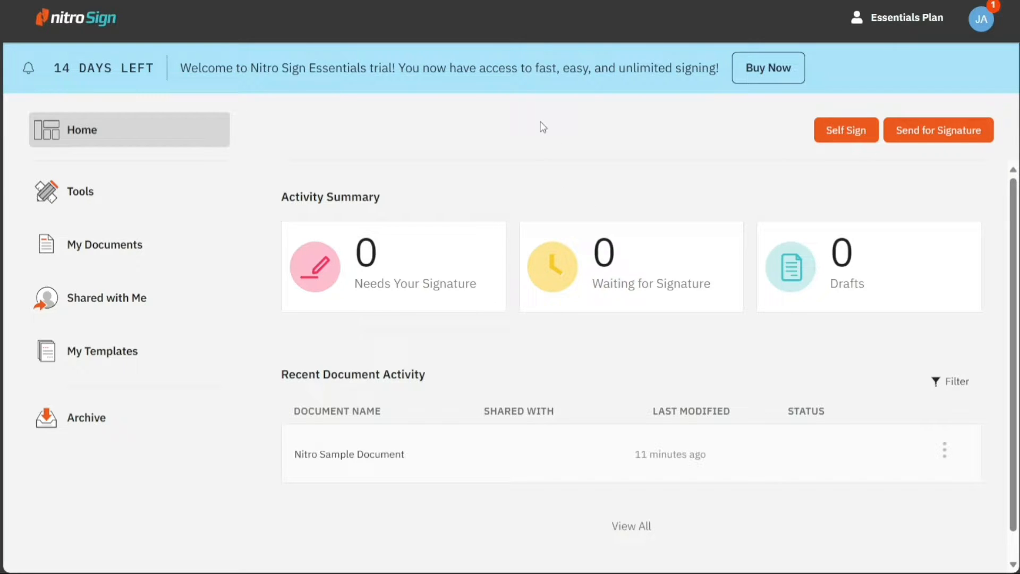
mouse_move(938, 153)
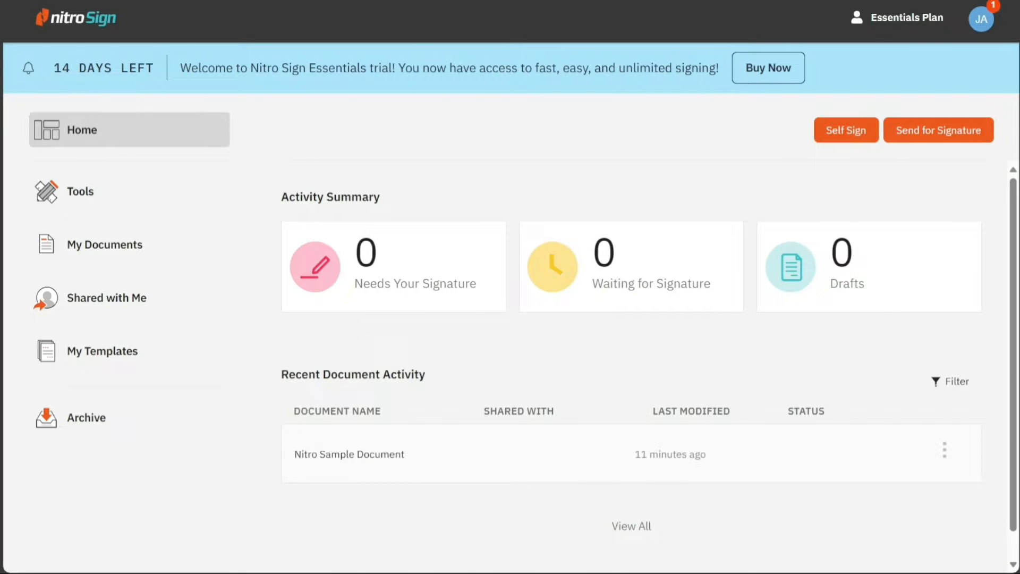
Step: Browse the Tools cards, My Documents, and the empty Shared with Me list
click(81, 191)
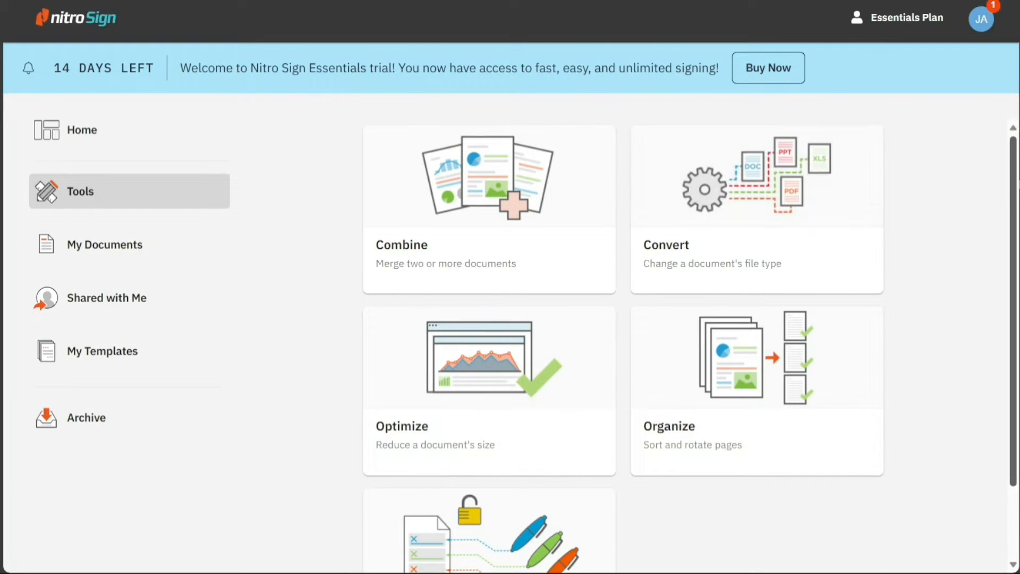
scroll(down, 3)
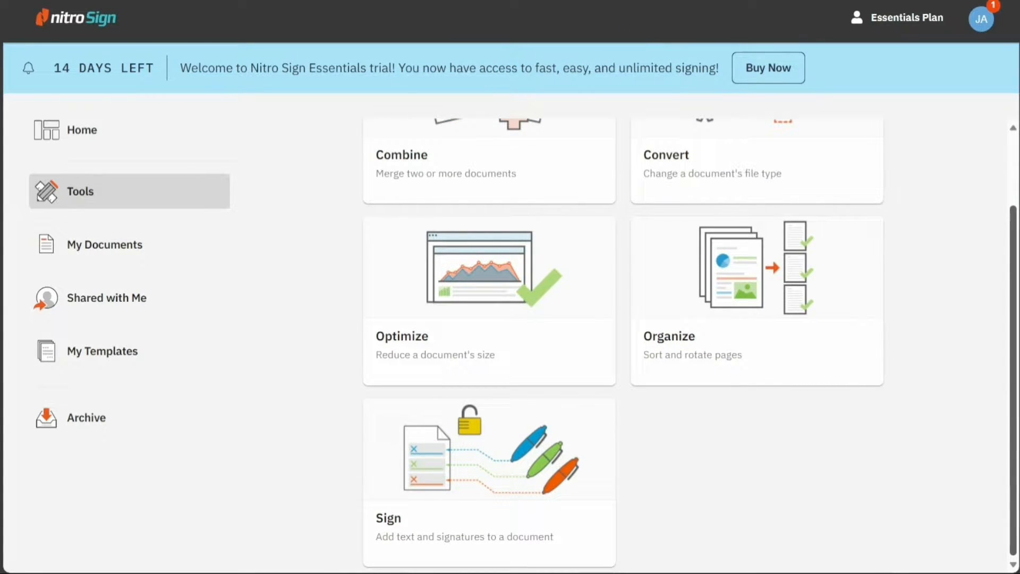
click(105, 244)
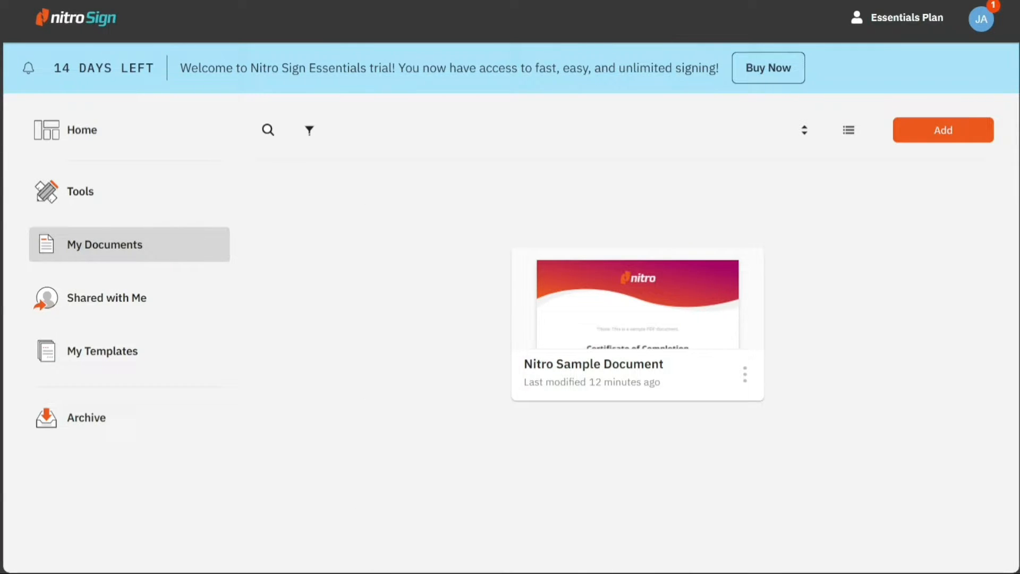
mouse_move(534, 176)
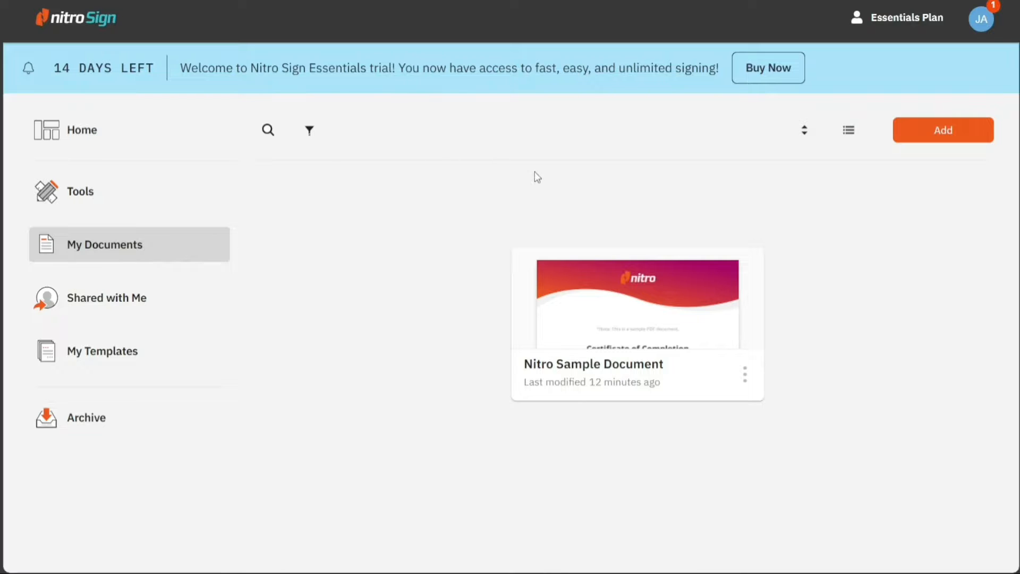
click(107, 298)
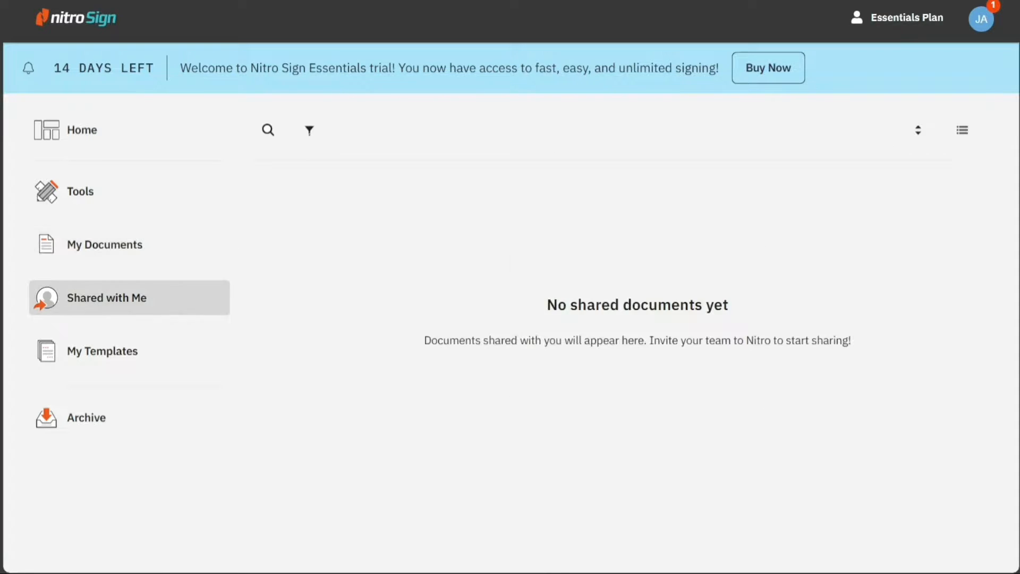
mouse_move(636, 204)
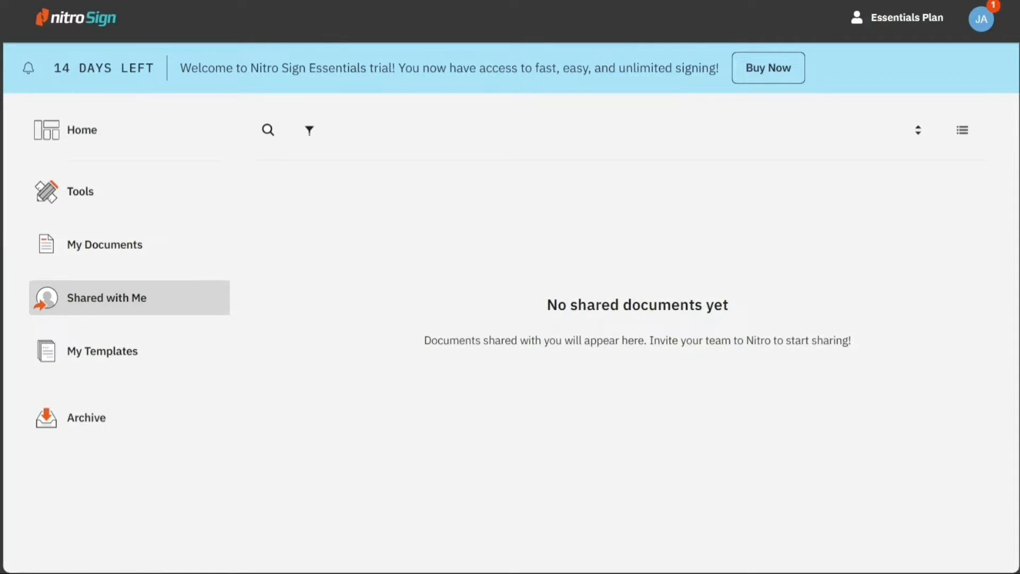
Step: Go to My Templates and start creating a new template, reaching the document upload prompt
click(102, 351)
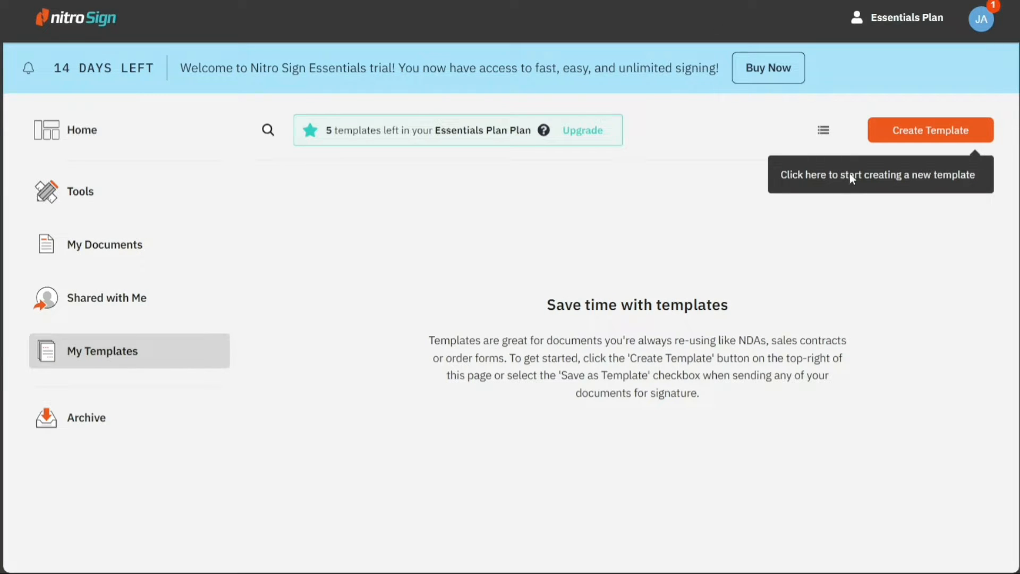
mouse_move(899, 262)
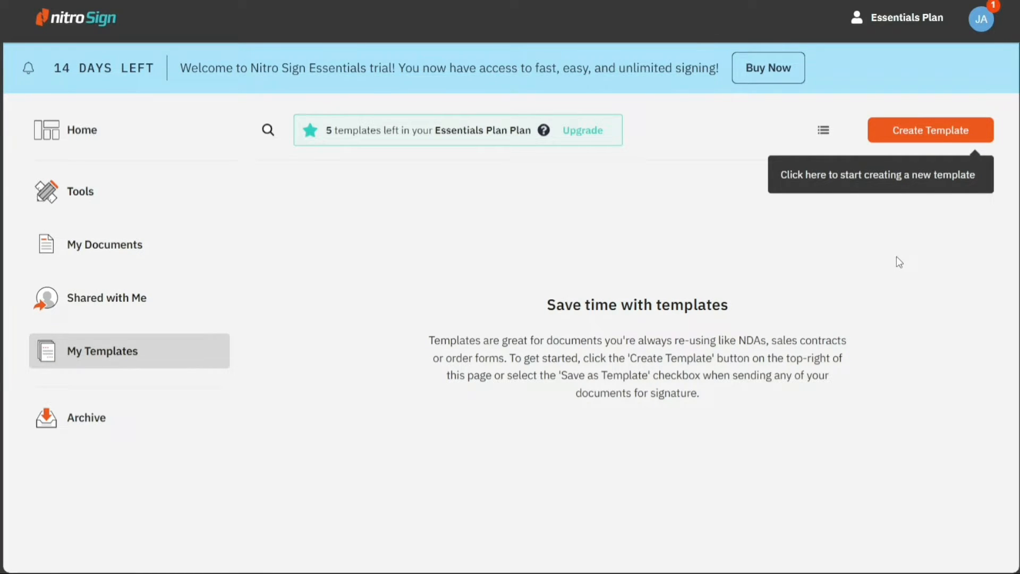
mouse_move(878, 297)
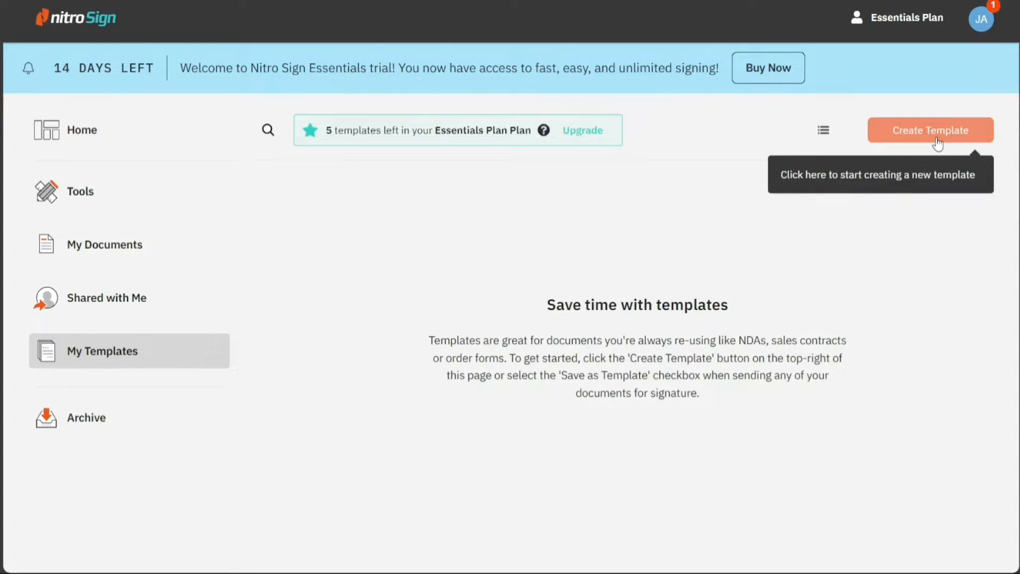
click(930, 129)
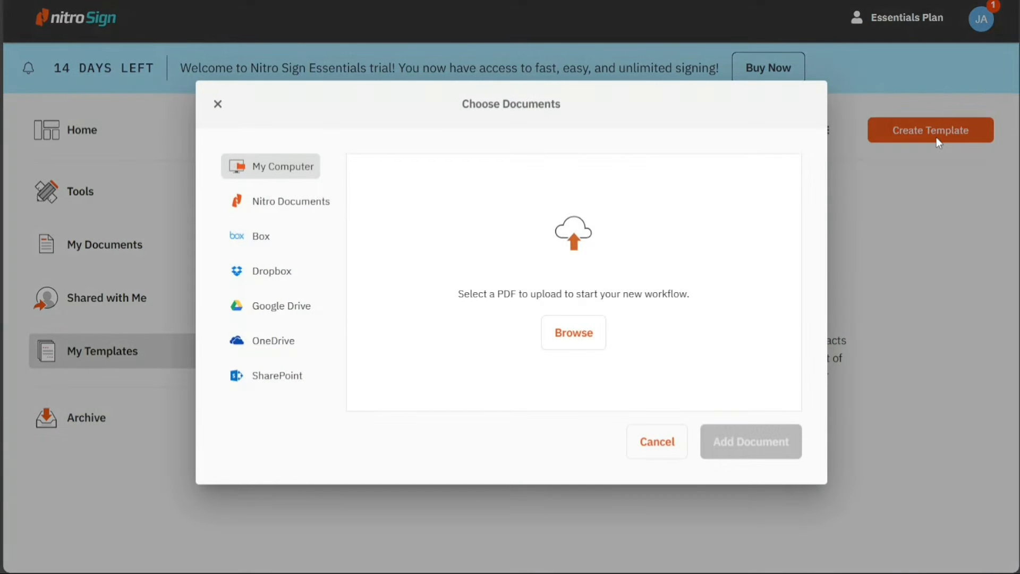
mouse_move(857, 196)
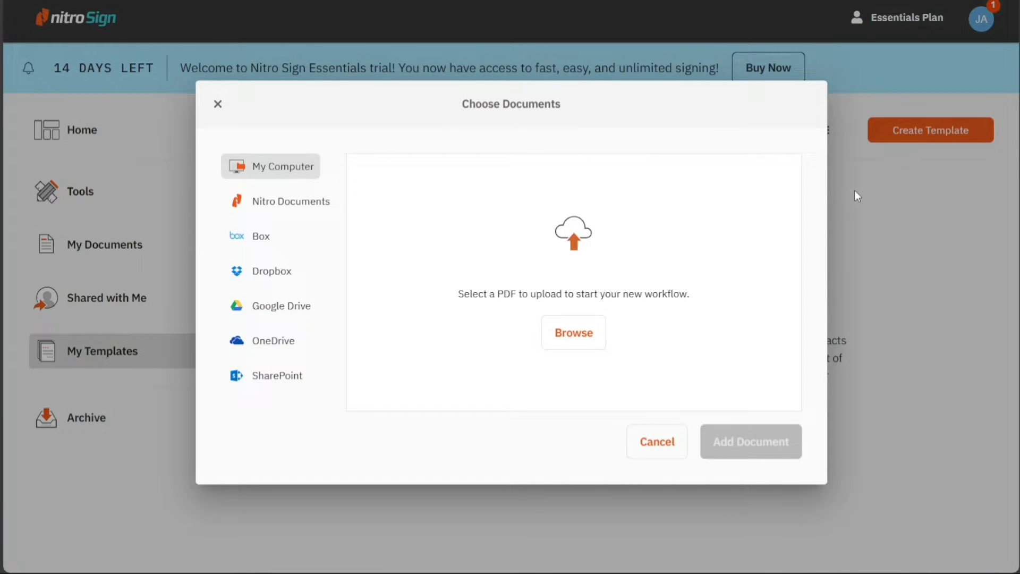
mouse_move(847, 204)
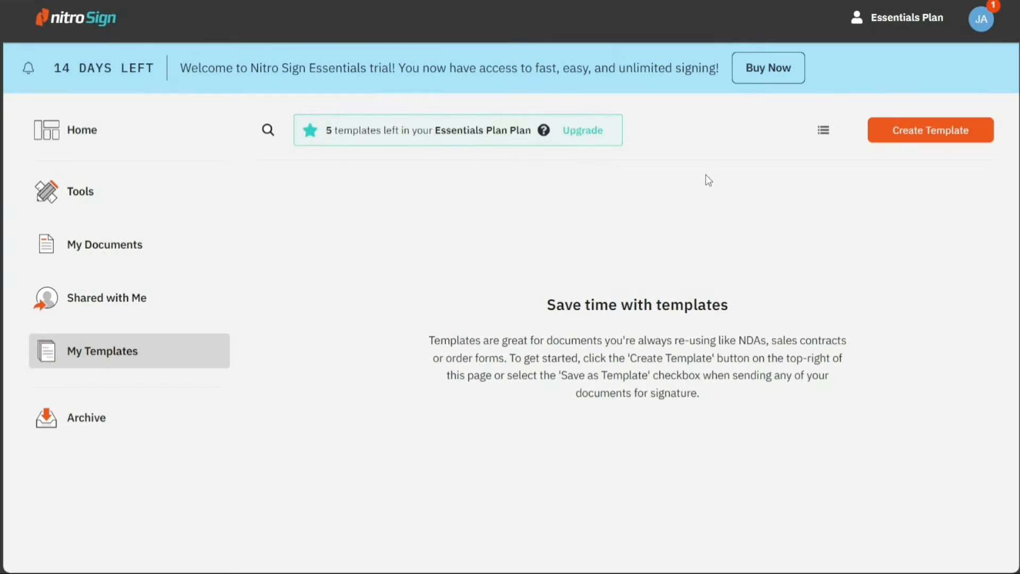
Step: View the Archive area, which reports no archived documents yet
click(86, 417)
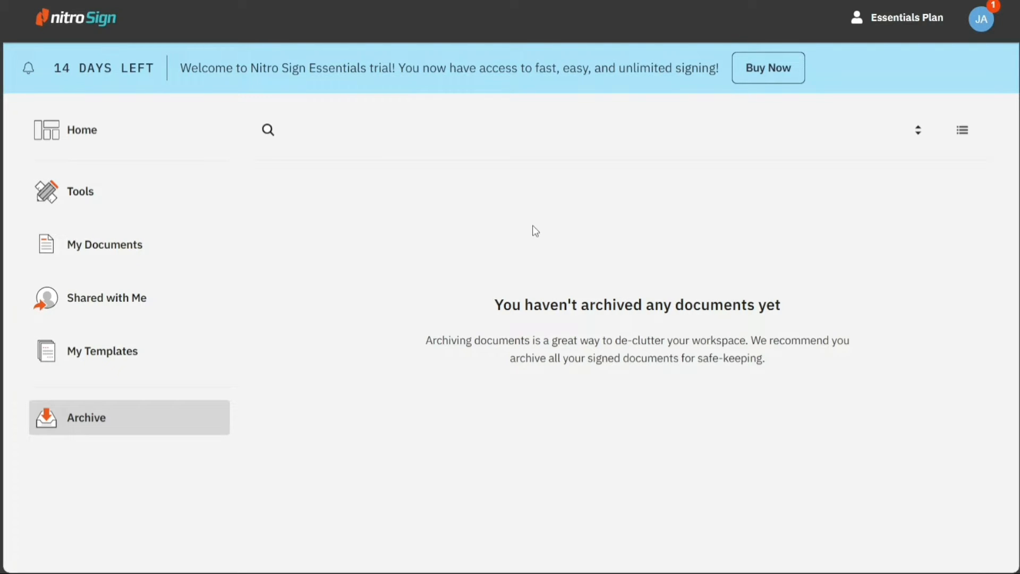
mouse_move(677, 139)
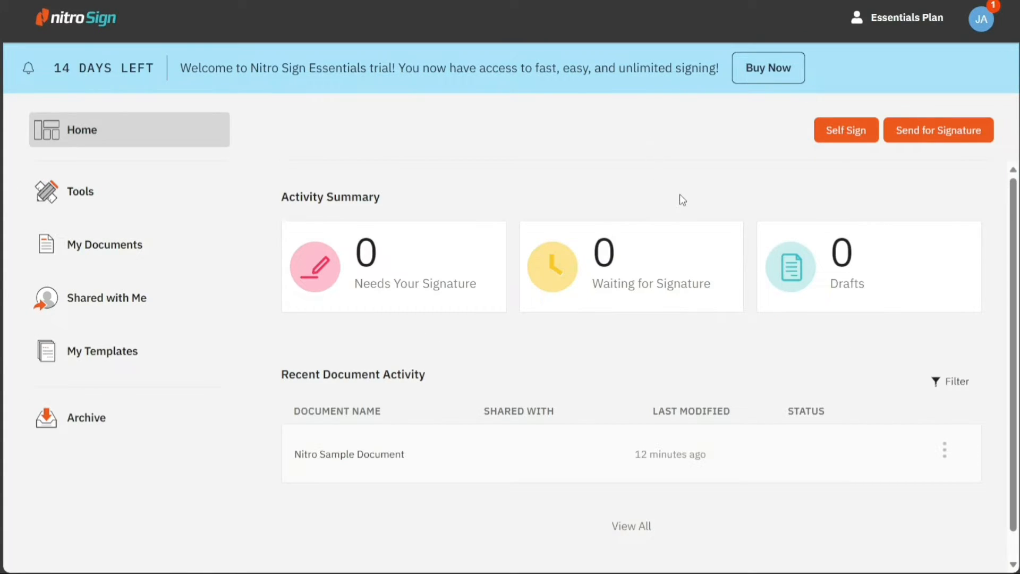
mouse_move(116, 116)
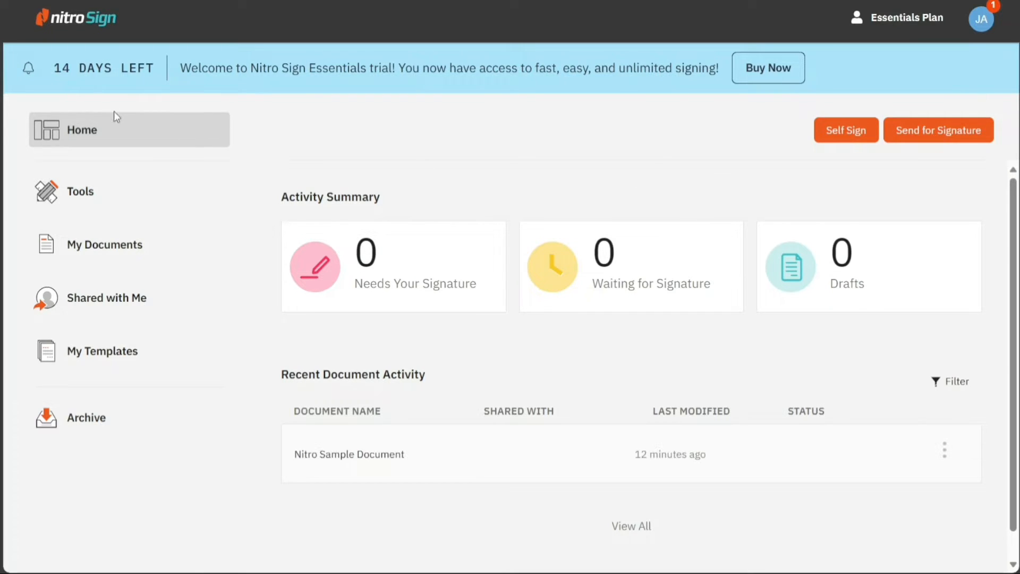
mouse_move(623, 186)
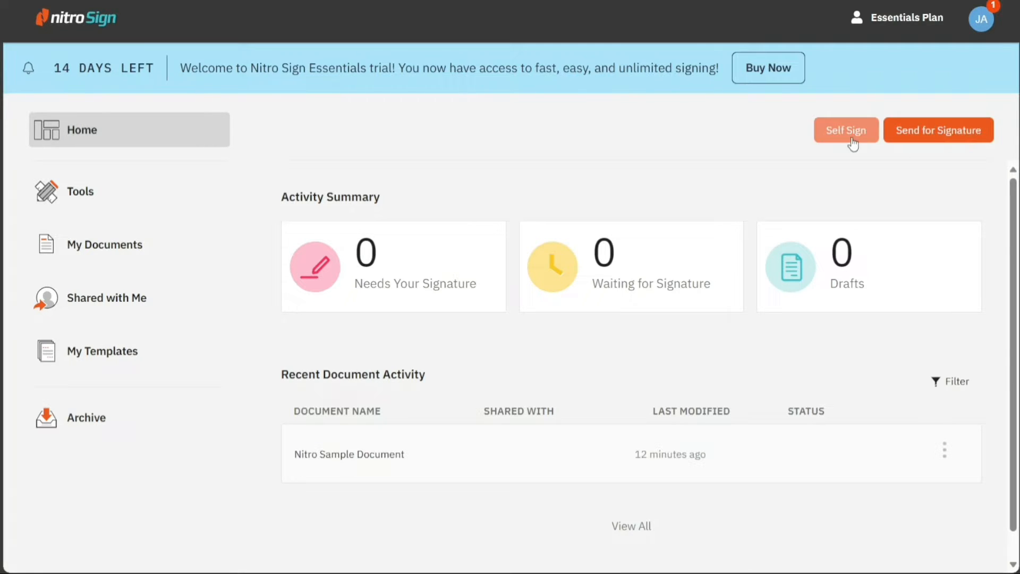
mouse_move(852, 159)
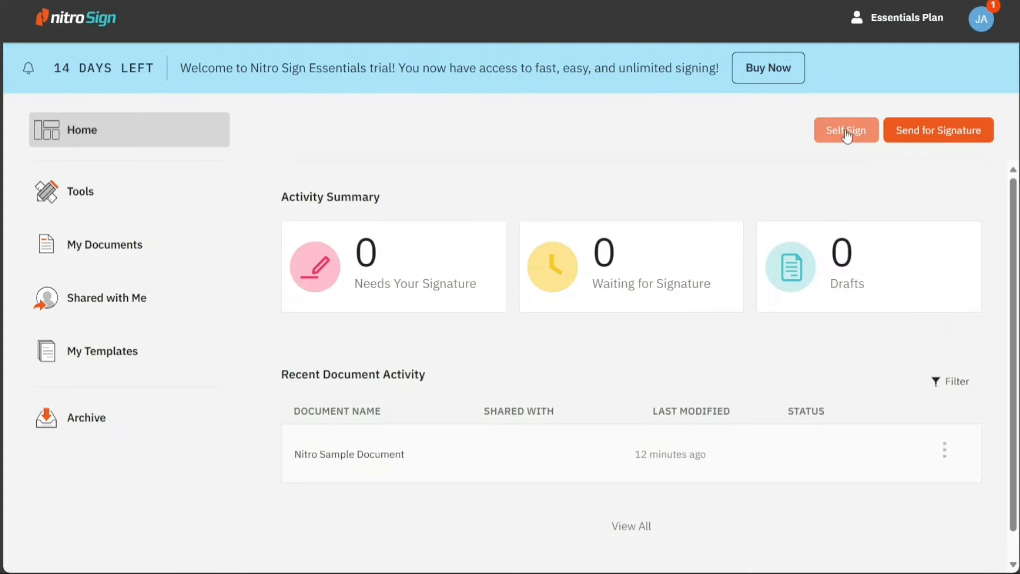
mouse_move(848, 140)
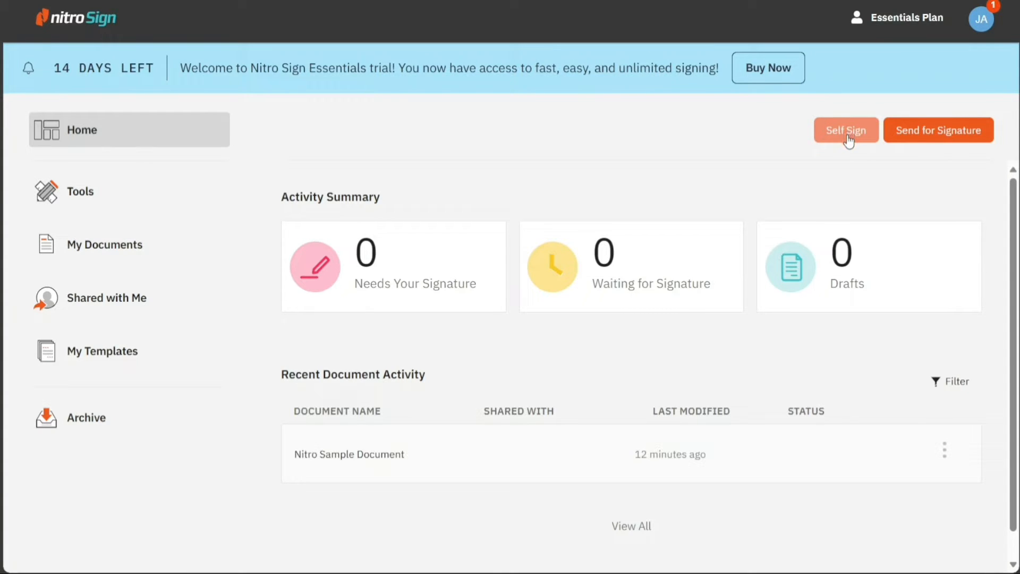
Step: Start the Self Sign flow to reach the Choose Documents picker
click(846, 130)
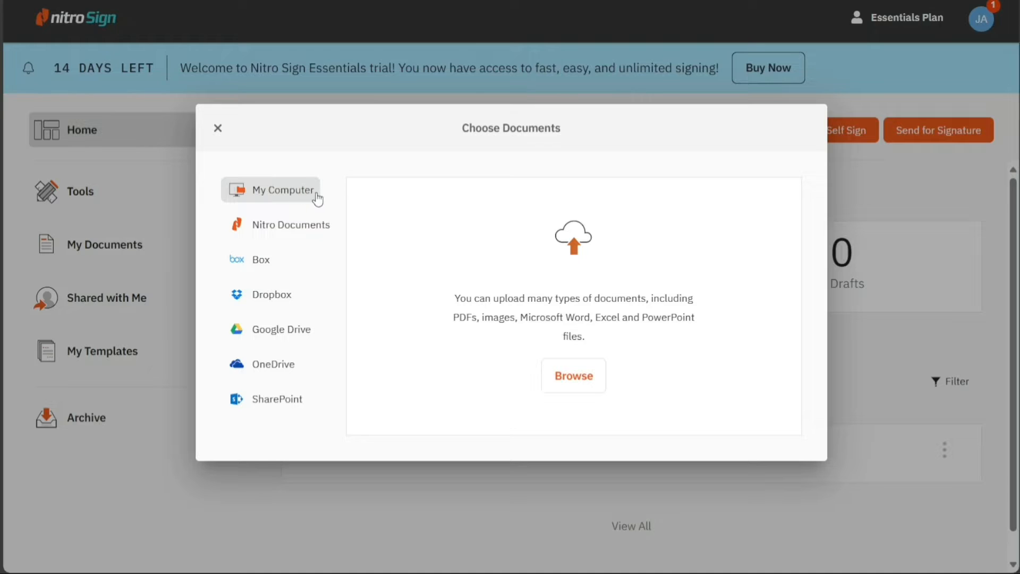
mouse_move(291, 239)
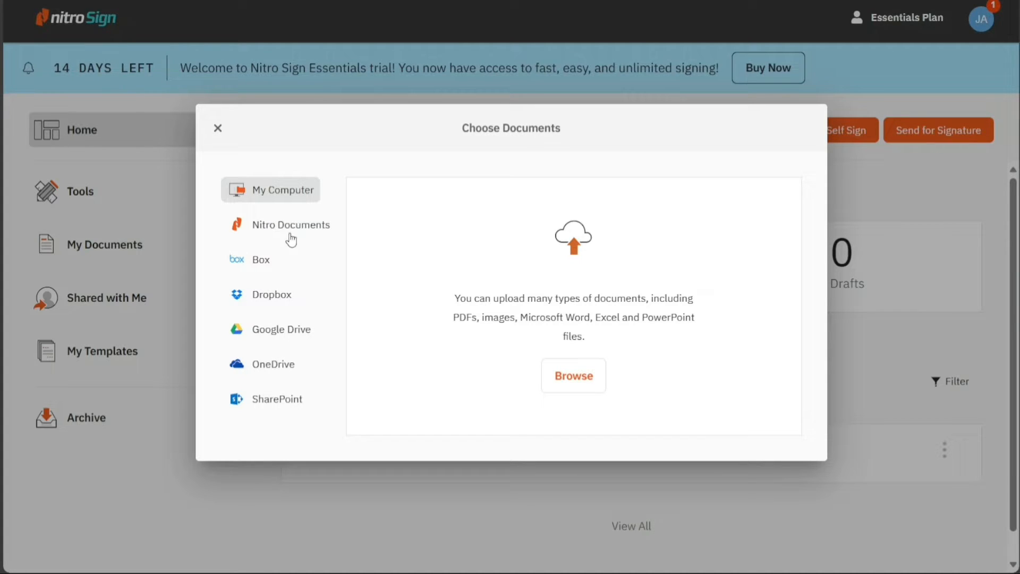
mouse_move(294, 300)
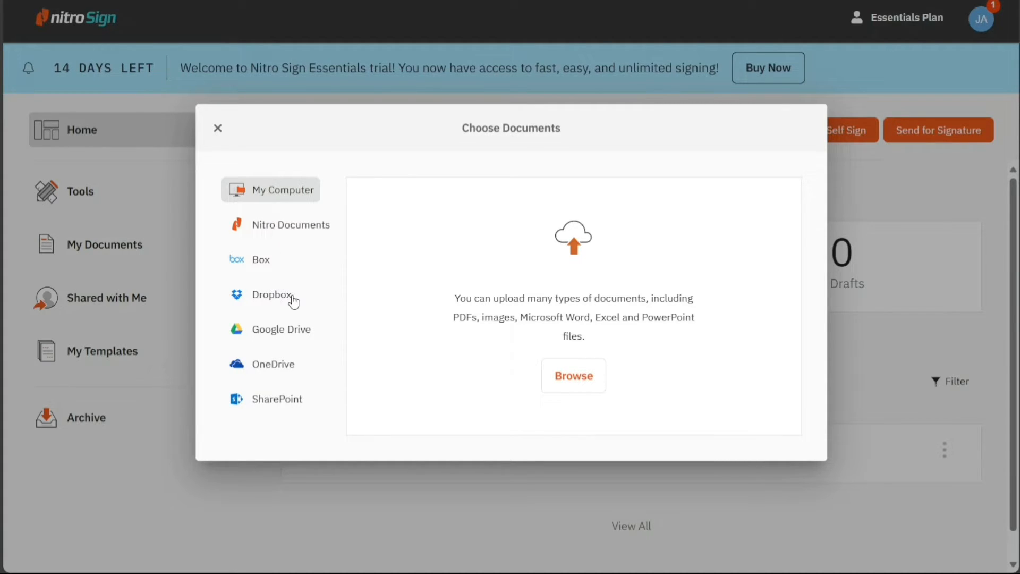
mouse_move(314, 384)
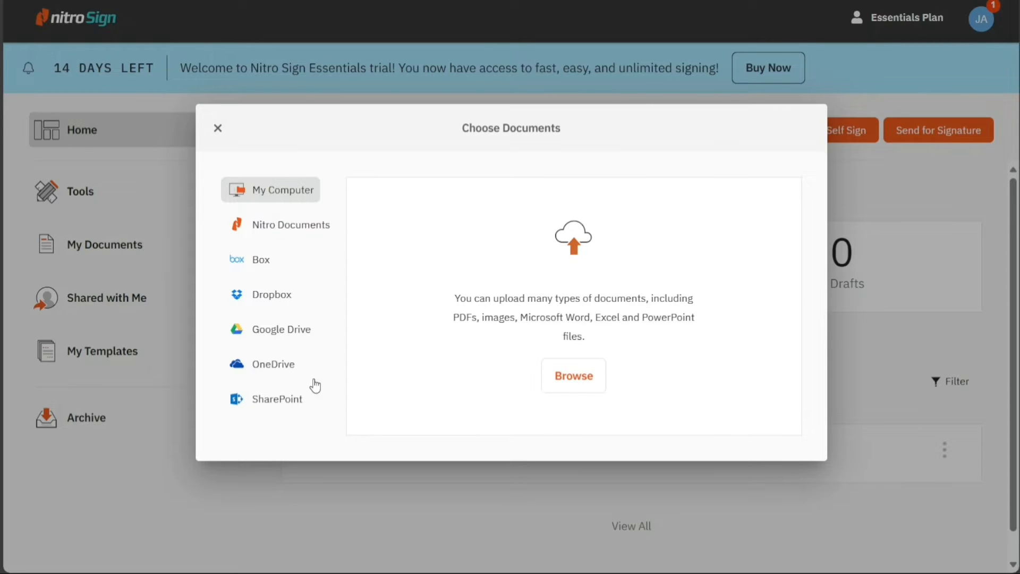
mouse_move(289, 413)
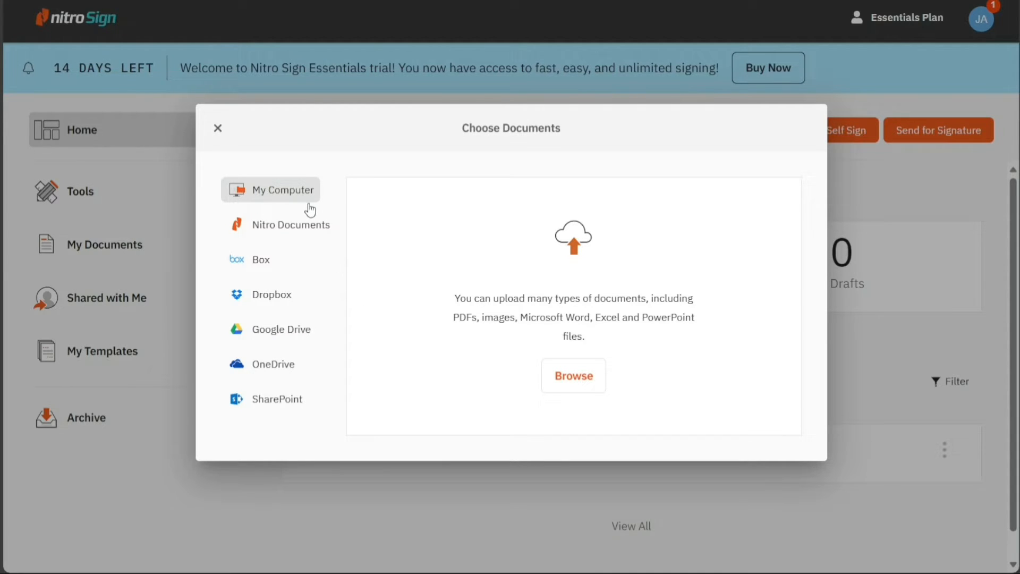
mouse_move(564, 349)
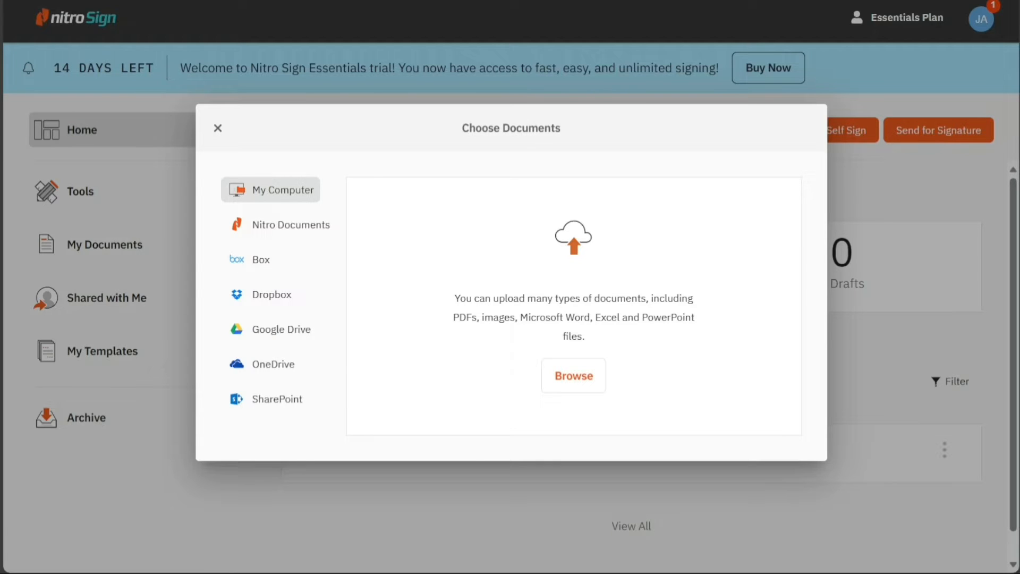
Step: Drag a Signature field near the top of the page and bring up its options
click(573, 375)
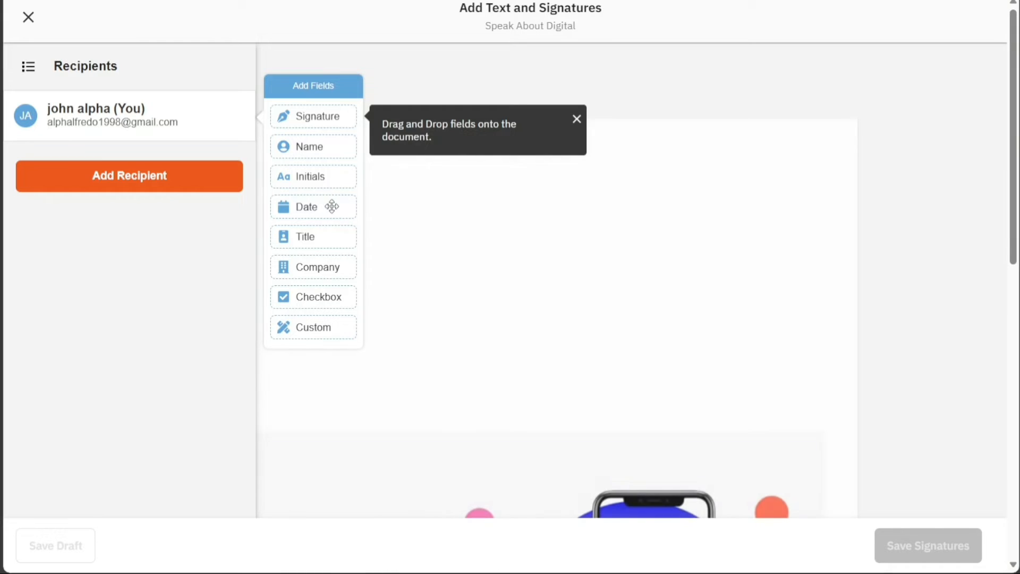
mouse_move(338, 287)
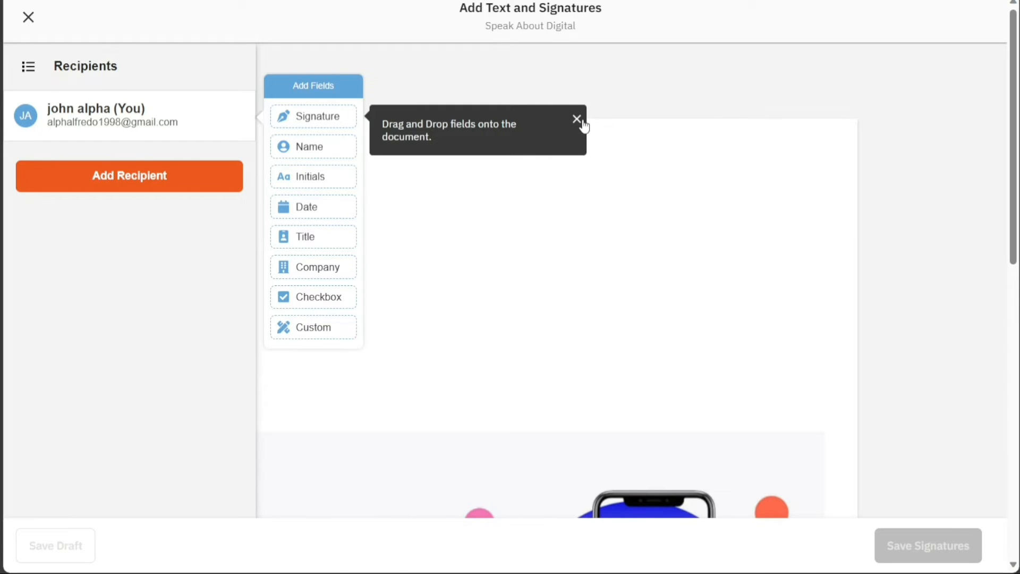
click(576, 119)
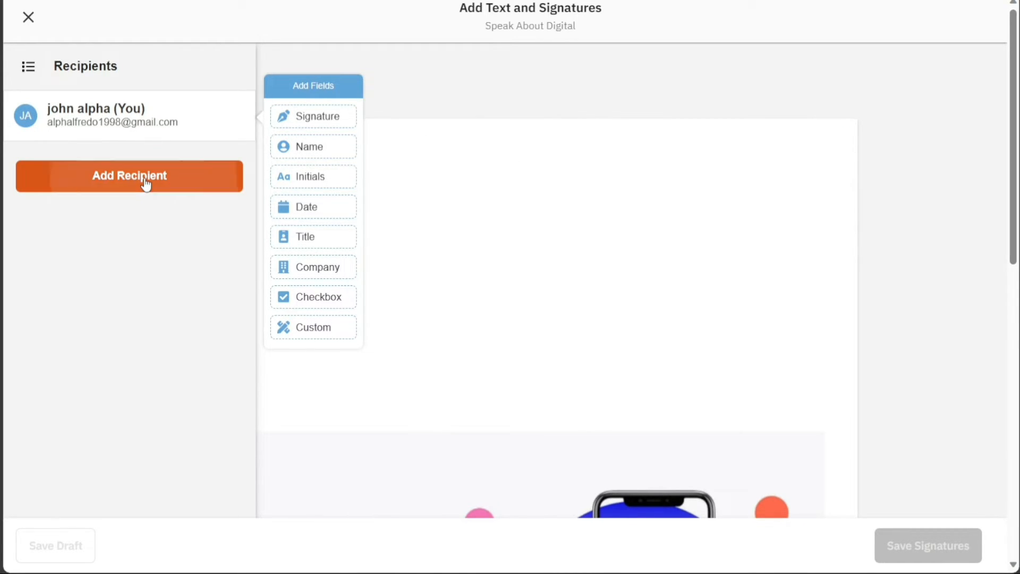
click(128, 175)
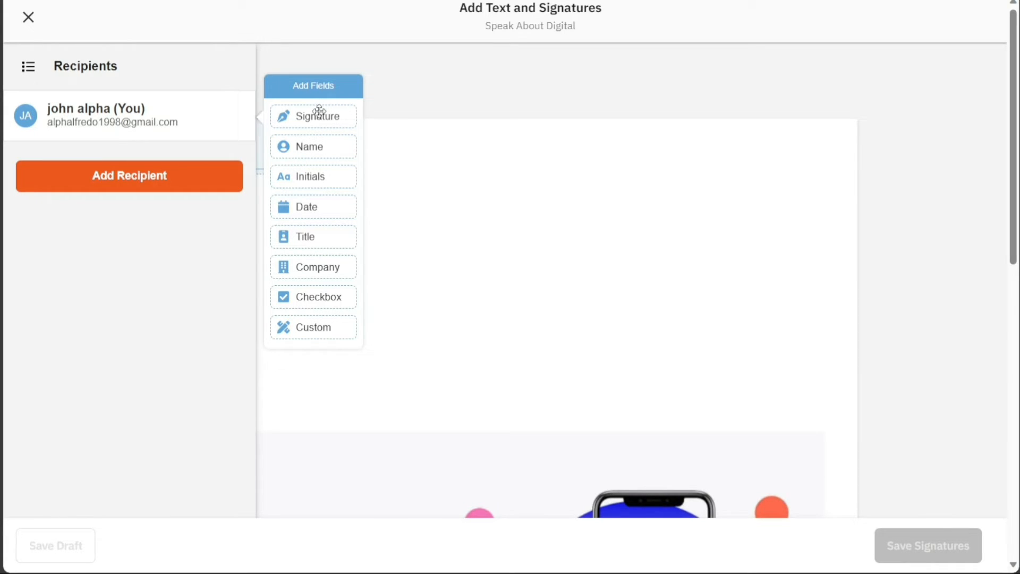
drag(313, 116, 513, 193)
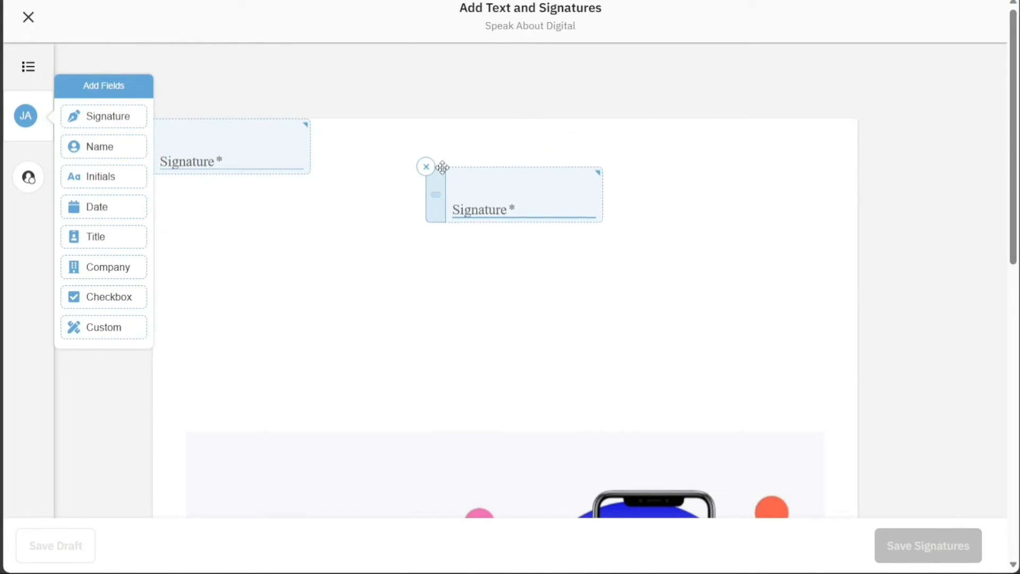
click(514, 194)
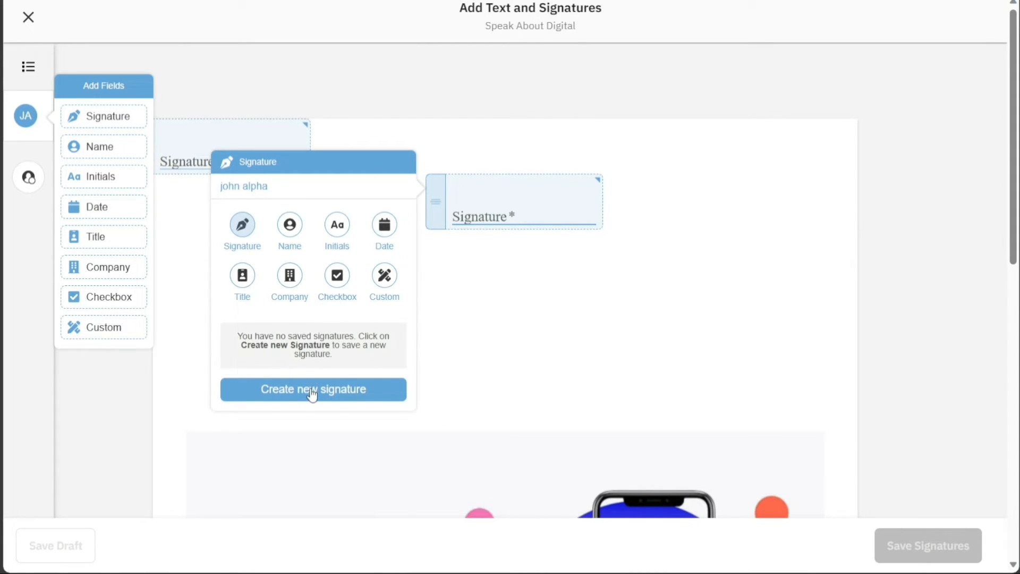
Step: Start a new signature and cycle through Draw, Type and Upload modes, settling on Type
click(313, 389)
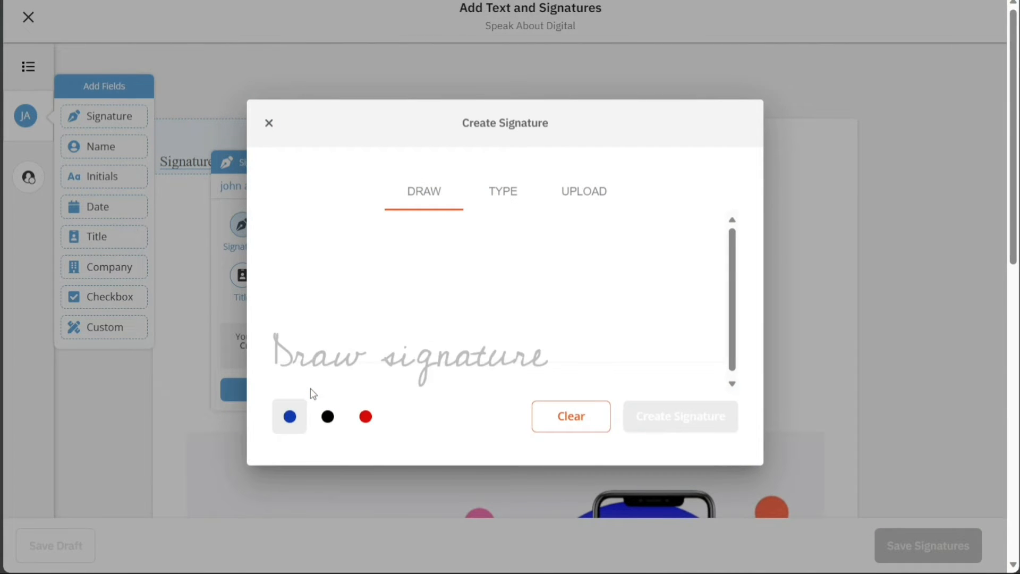
mouse_move(575, 191)
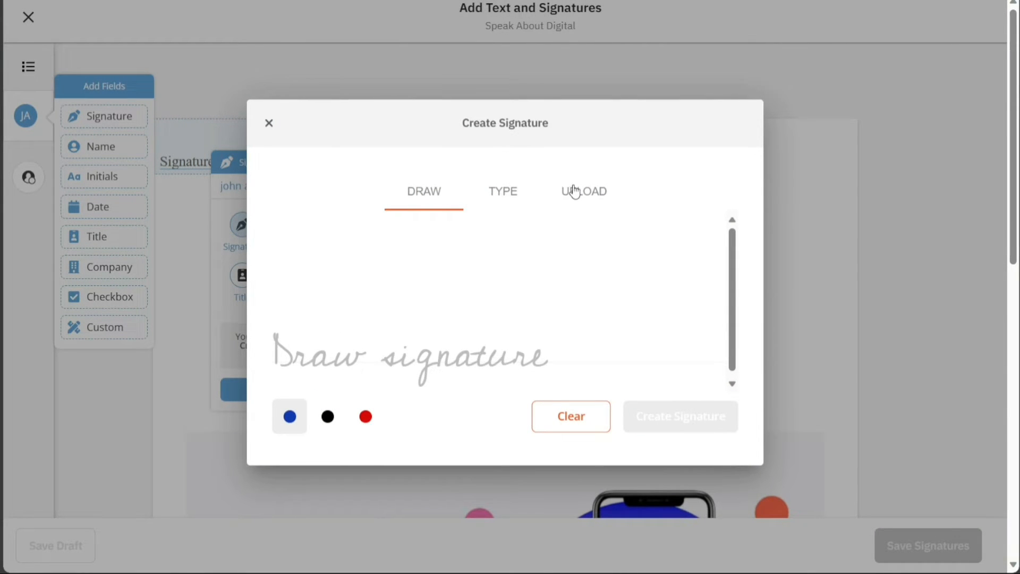
click(503, 190)
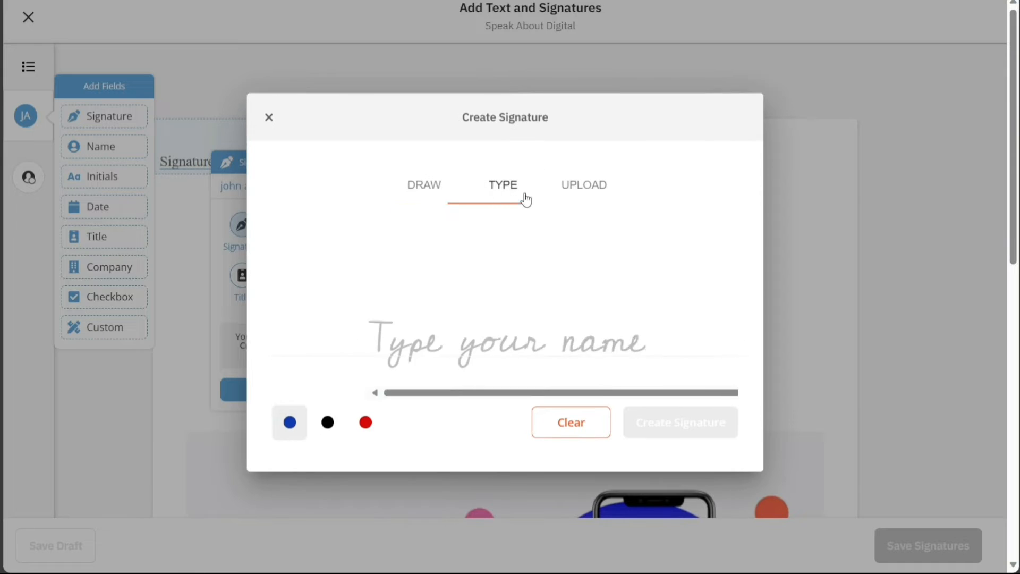
click(583, 185)
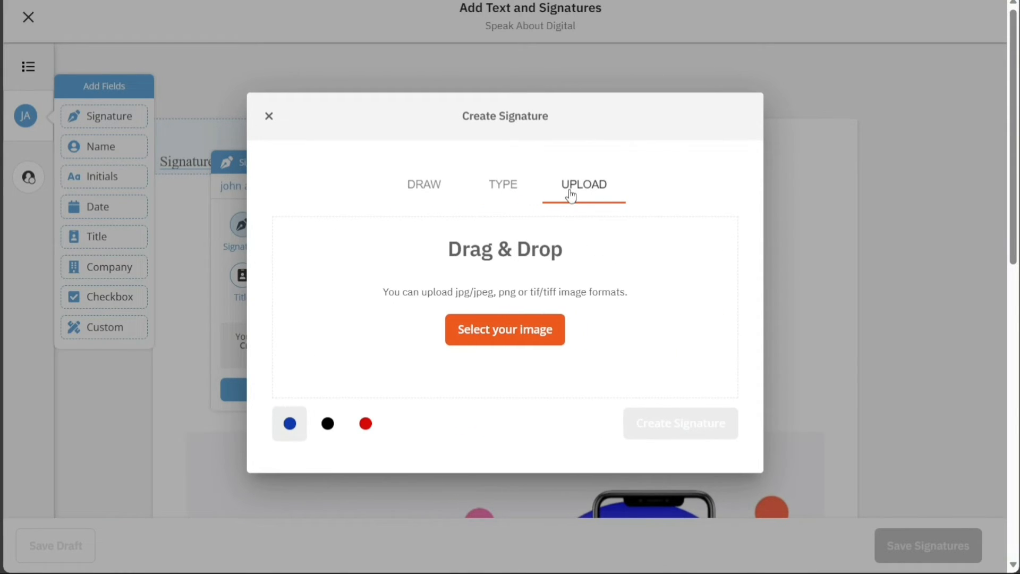
click(424, 184)
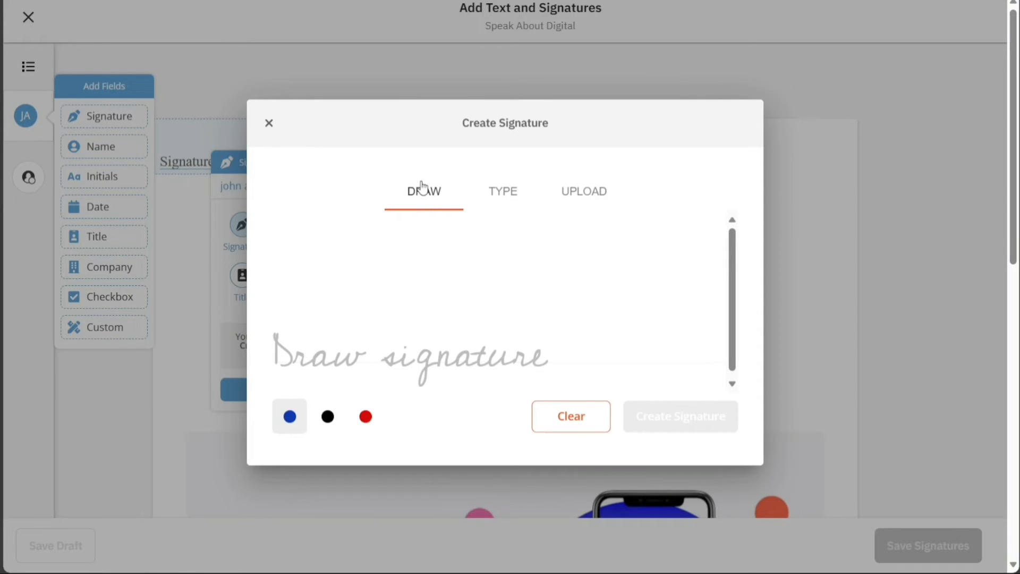
mouse_move(462, 205)
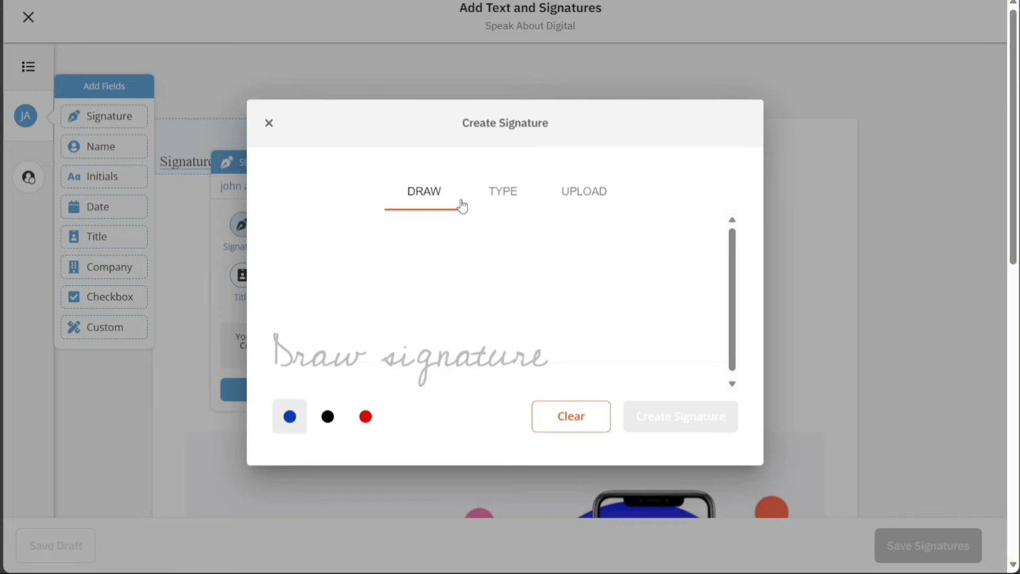
click(503, 191)
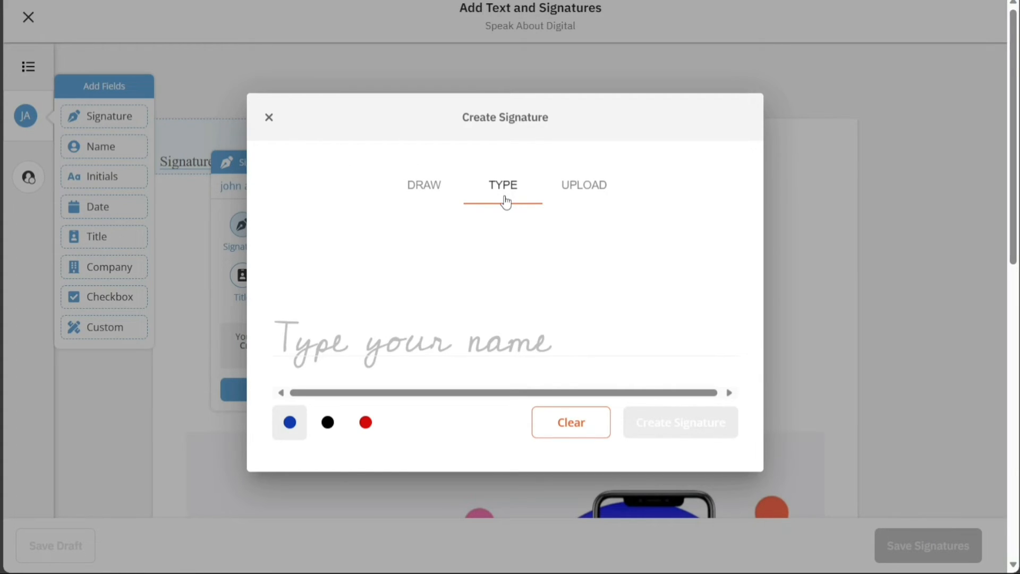
mouse_move(538, 206)
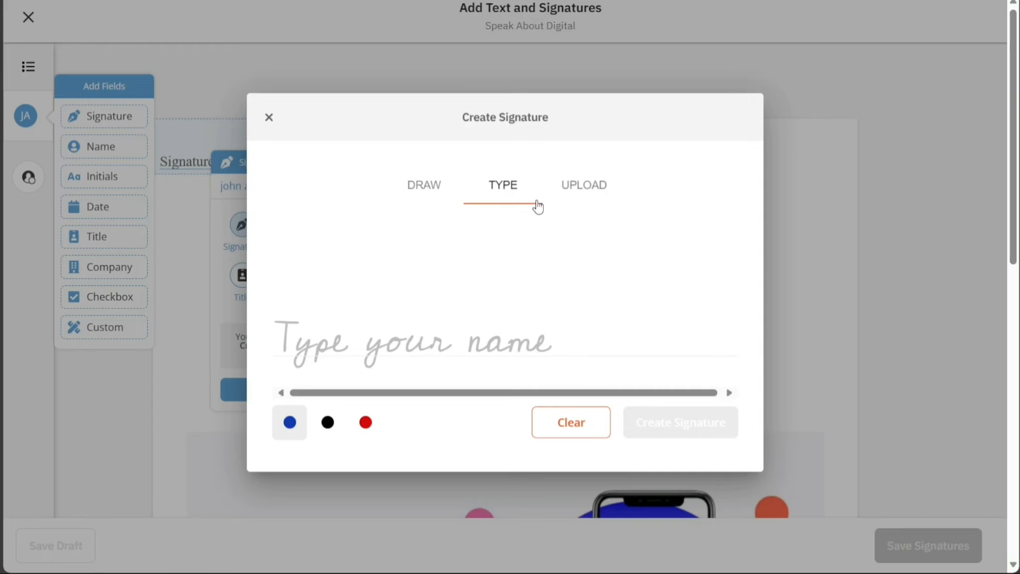
click(583, 184)
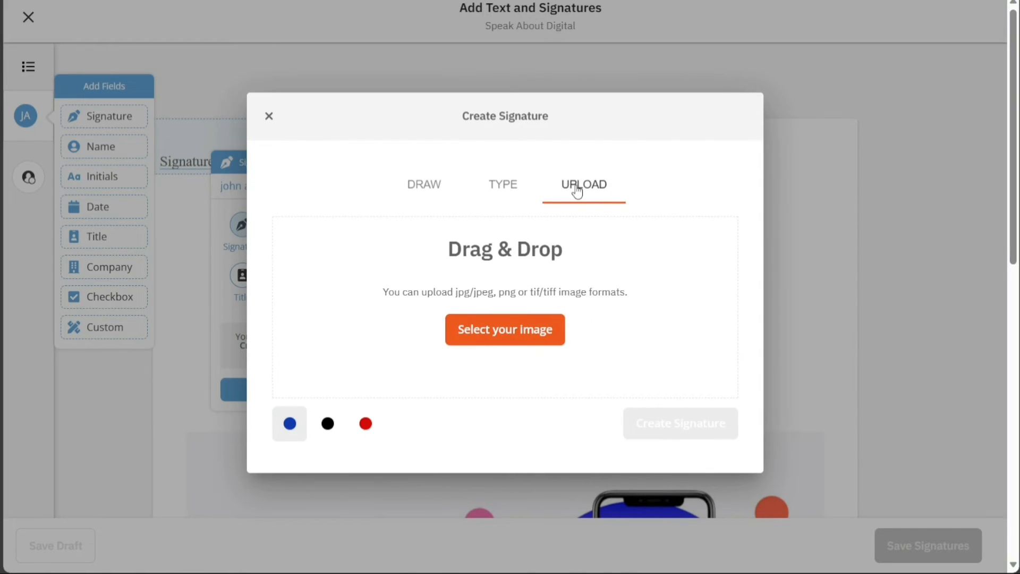
mouse_move(554, 189)
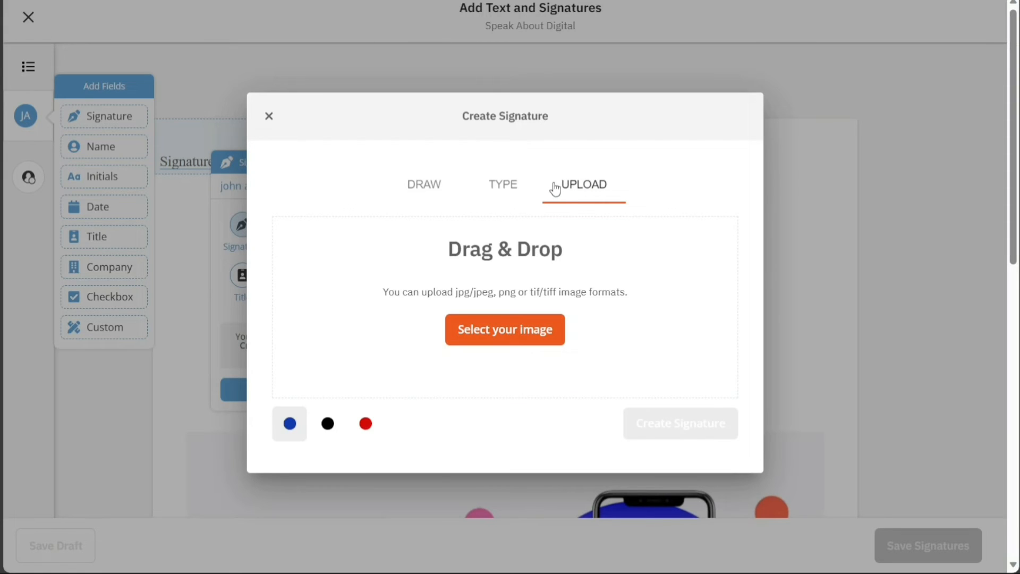
click(502, 184)
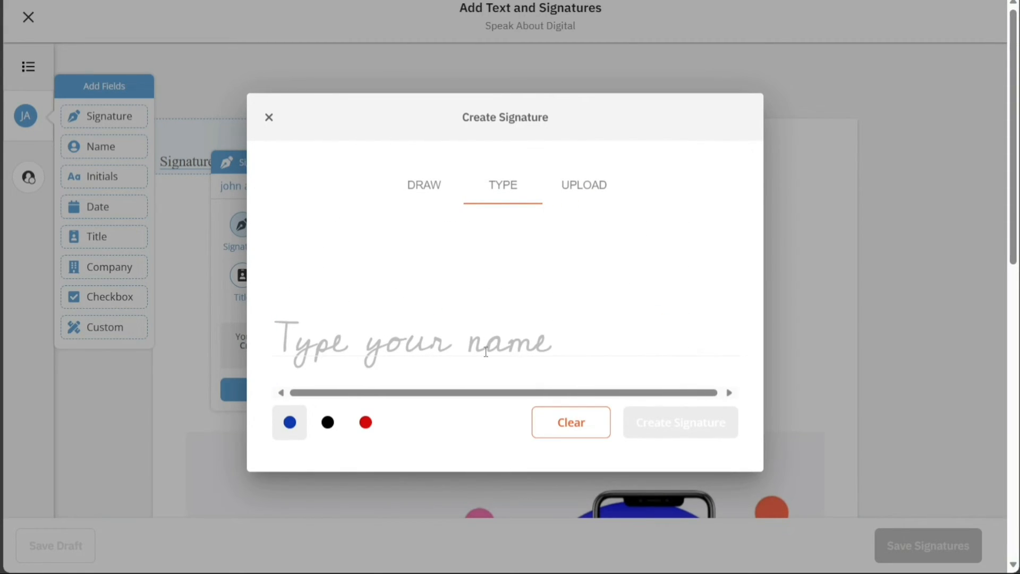
Step: Enter 'john', try red ink, settle on blue, and create the signature
text(john)
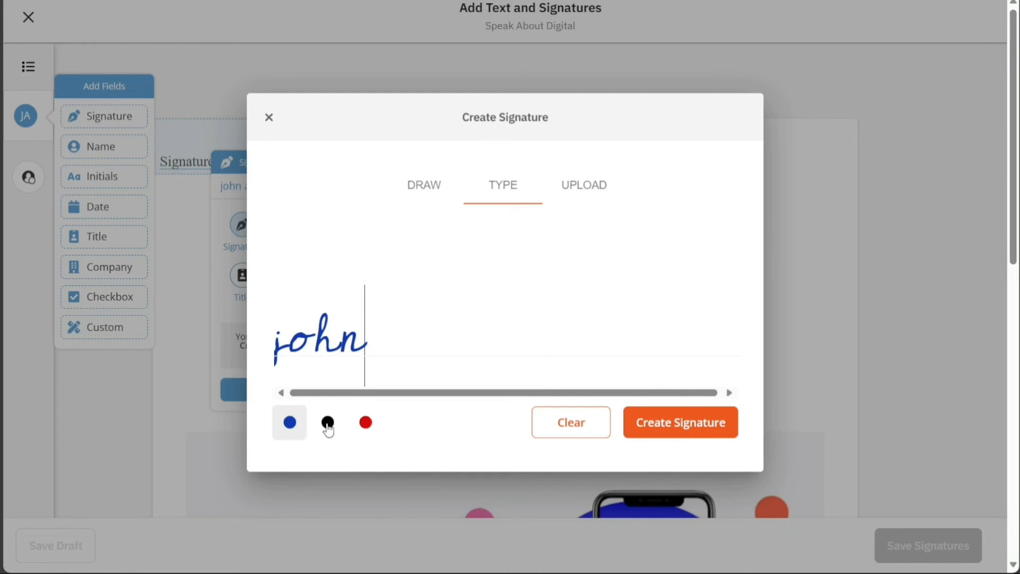
click(364, 422)
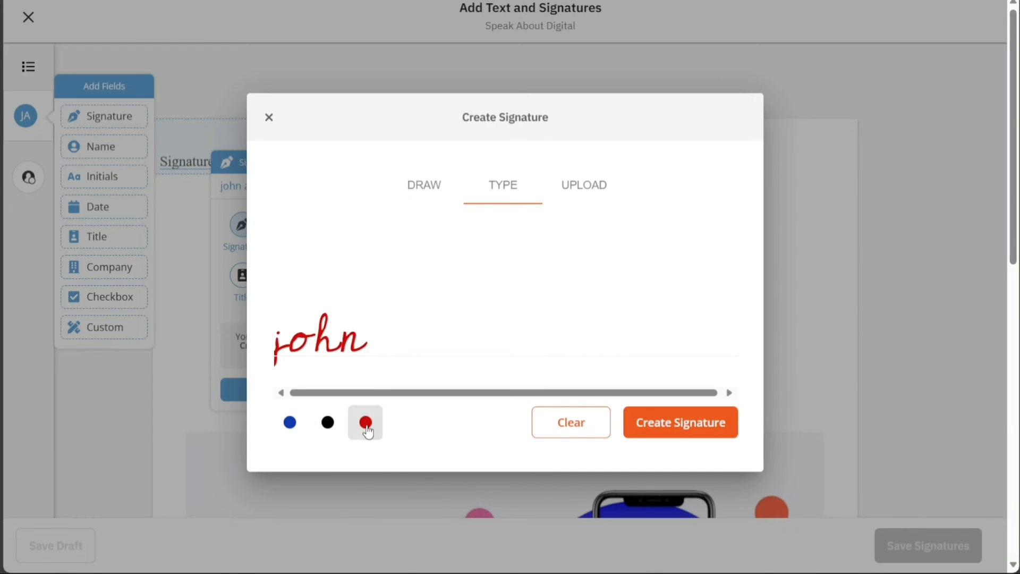
click(289, 422)
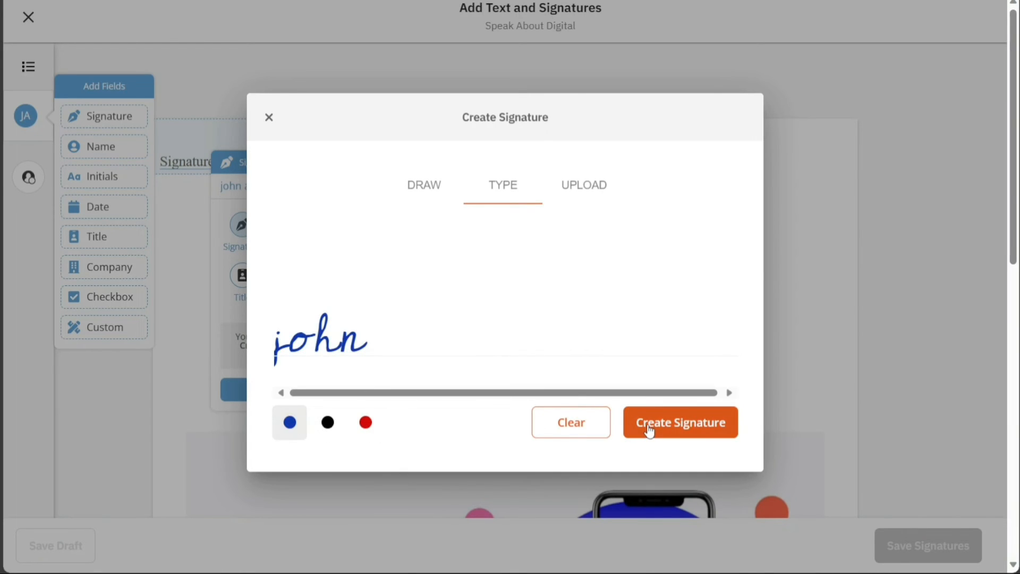
click(679, 422)
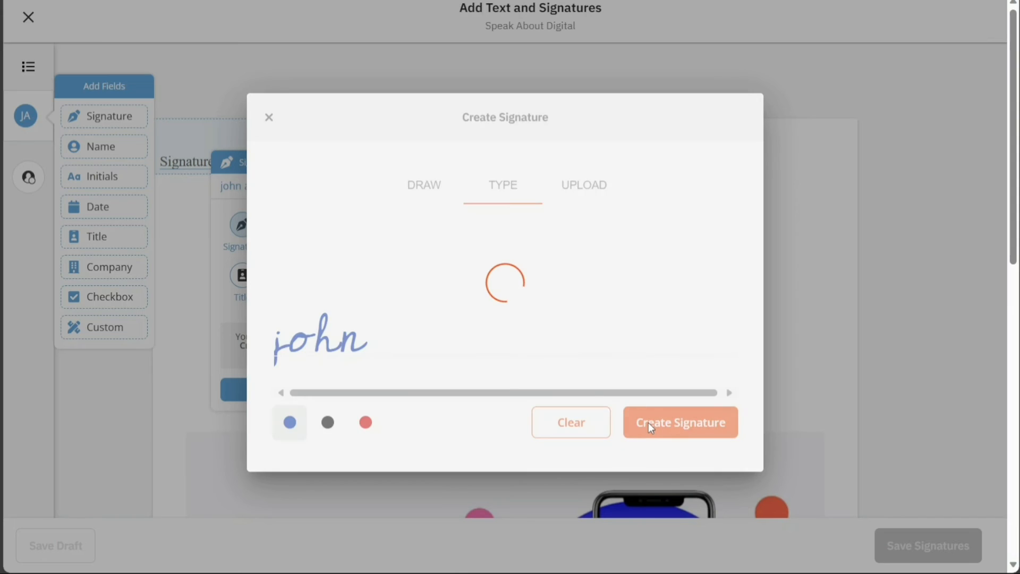
Step: Save the document with the 'john' signature applied via Save Signatures
click(680, 422)
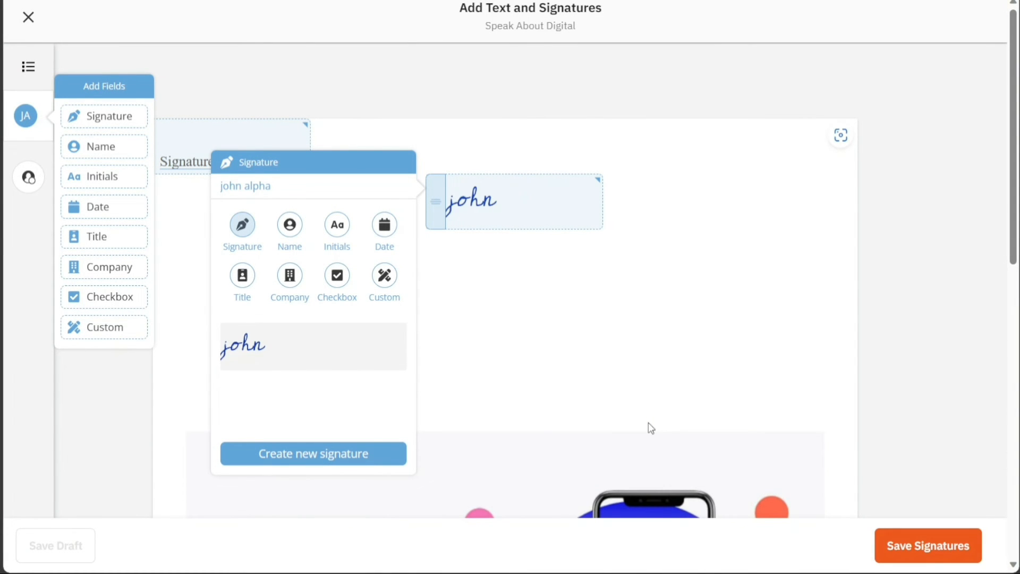
mouse_move(435, 346)
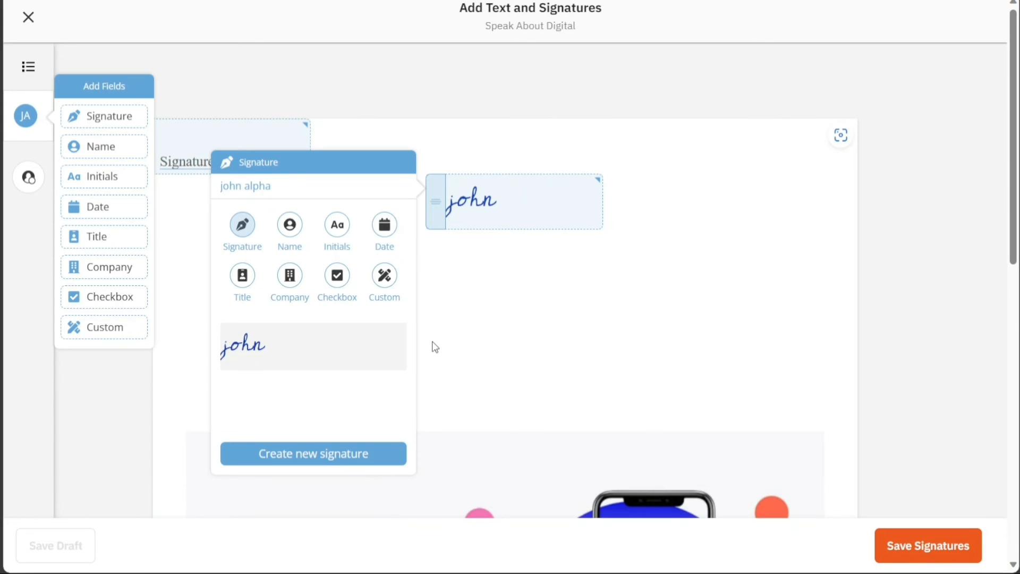
mouse_move(961, 457)
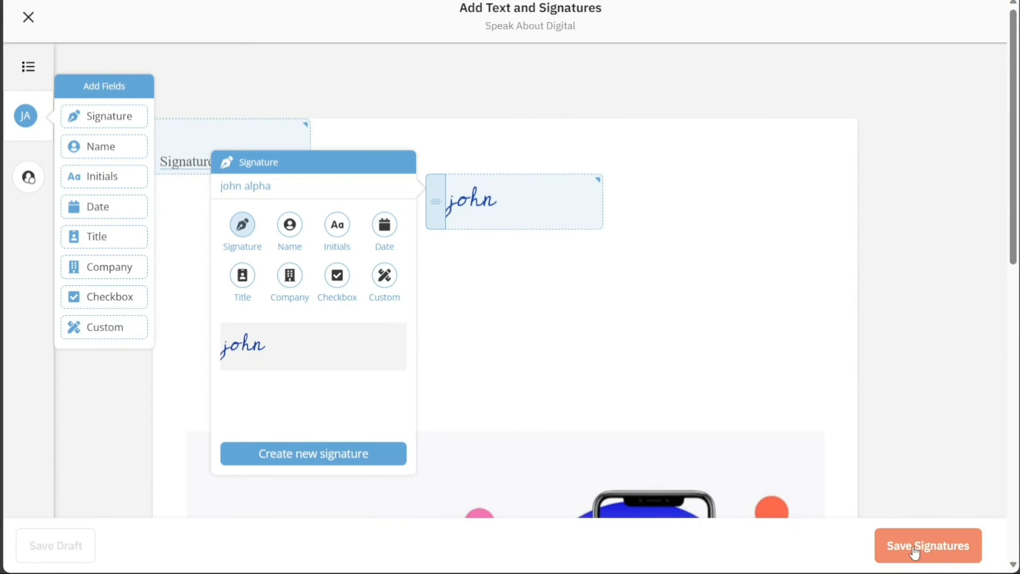
click(926, 545)
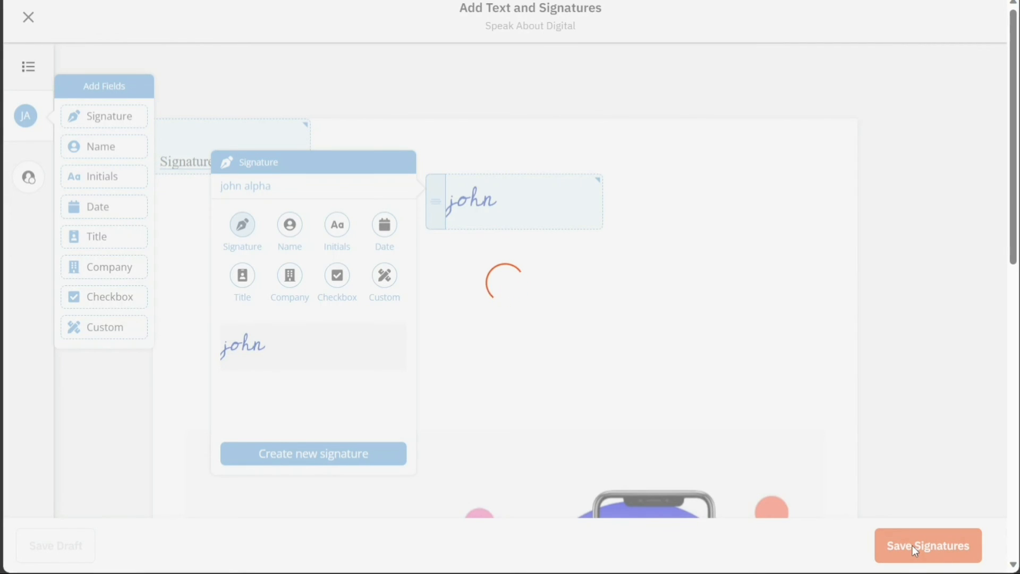
click(926, 545)
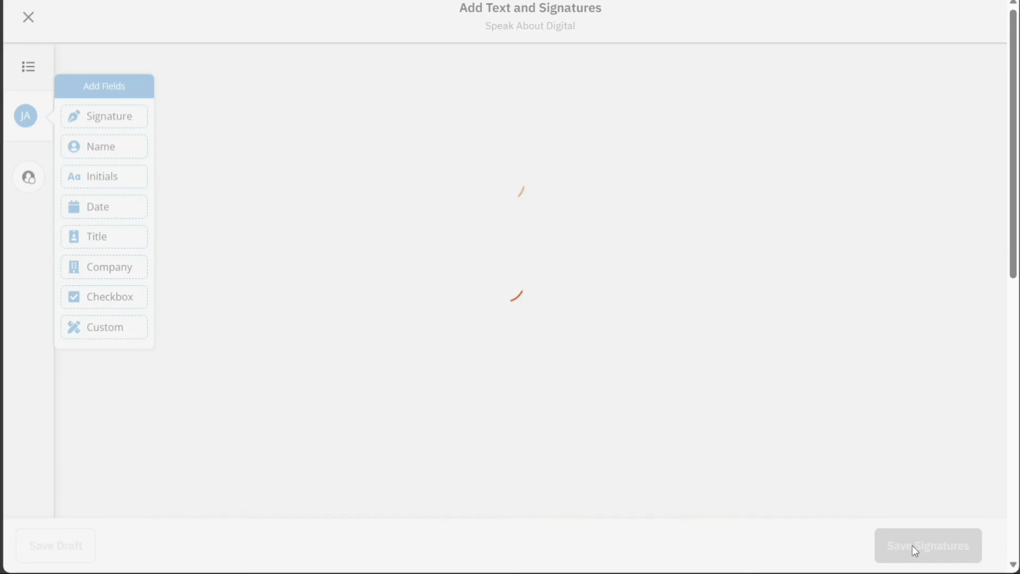
click(927, 545)
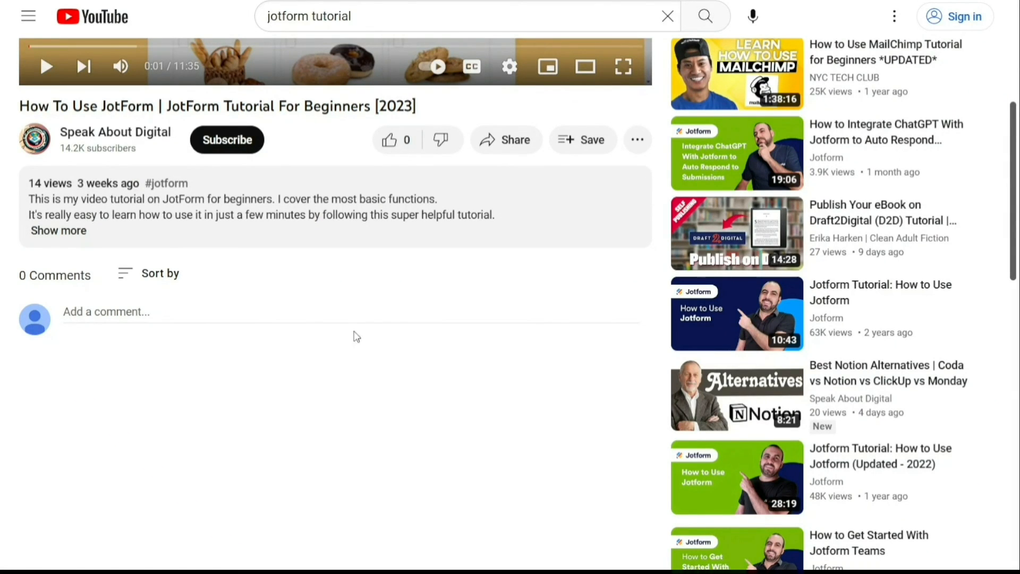
Step: Expand the JotForm tutorial's description to reveal its free sign-up link
click(57, 231)
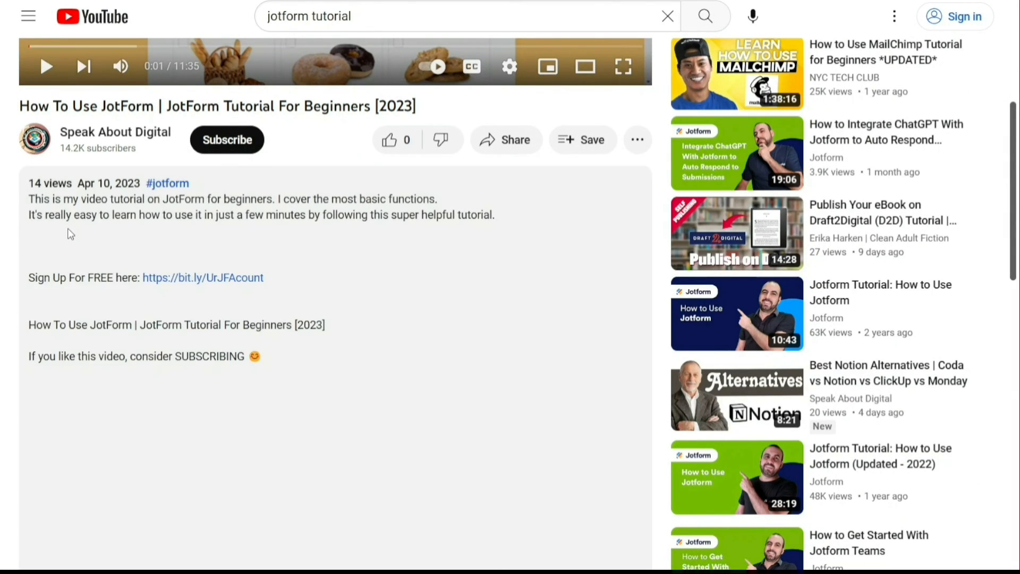
mouse_move(206, 280)
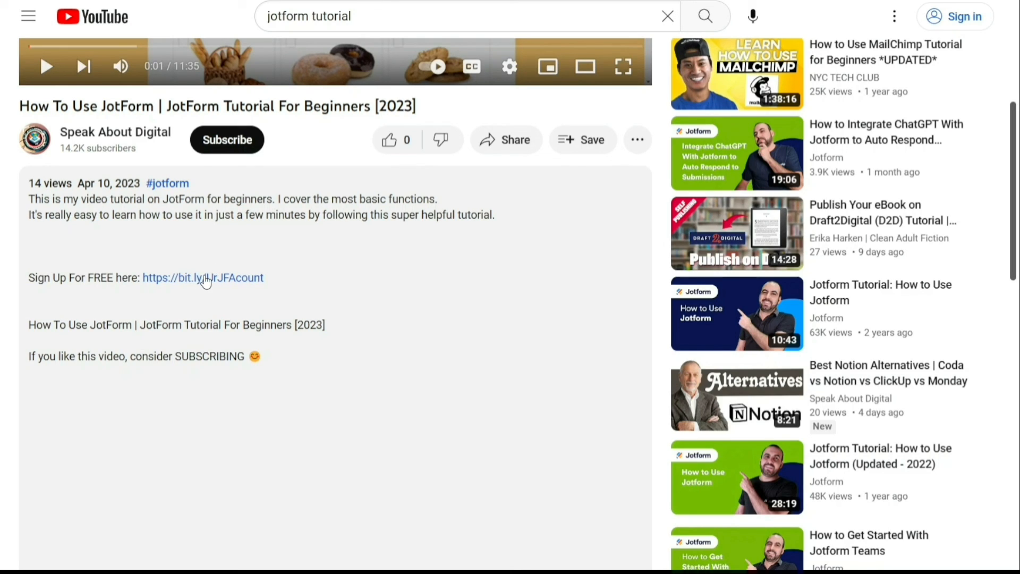